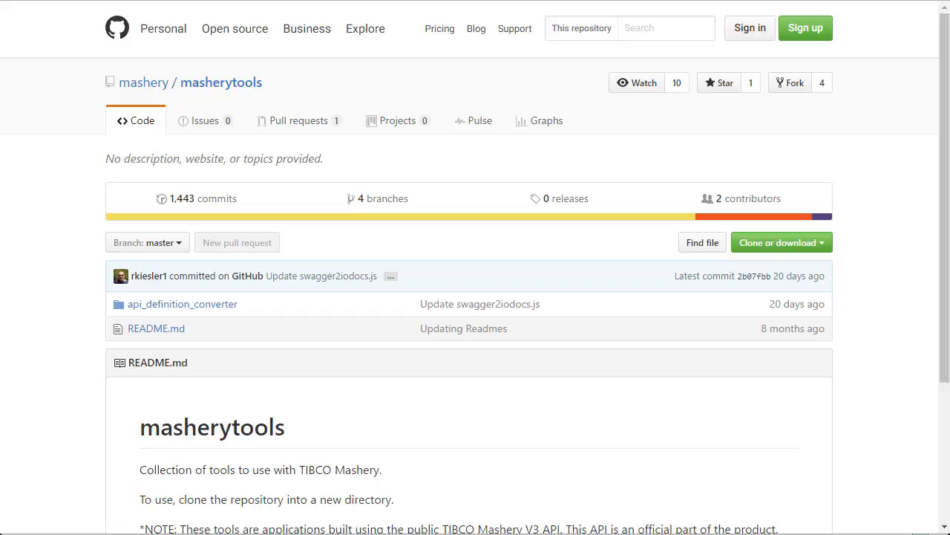
mouse_move(312, 483)
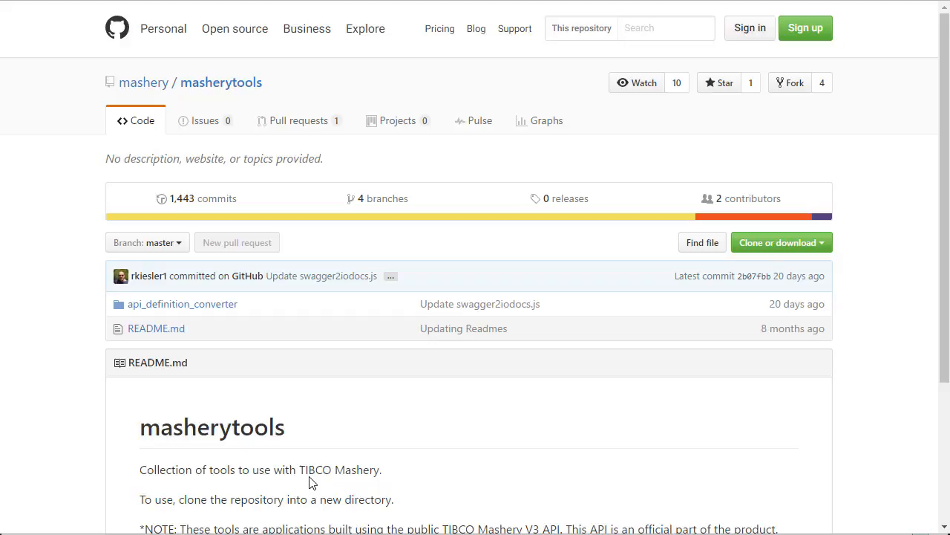
Step: Browse to D:\Mashery\masherytools-master\api_definition_converter to view app.js, config.js and node_modules
scroll(down, 3)
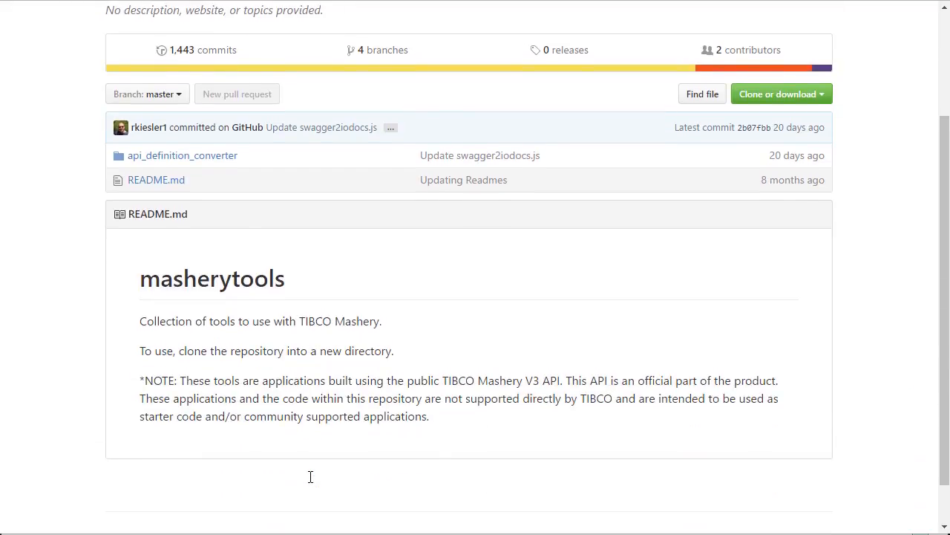
scroll(down, 3)
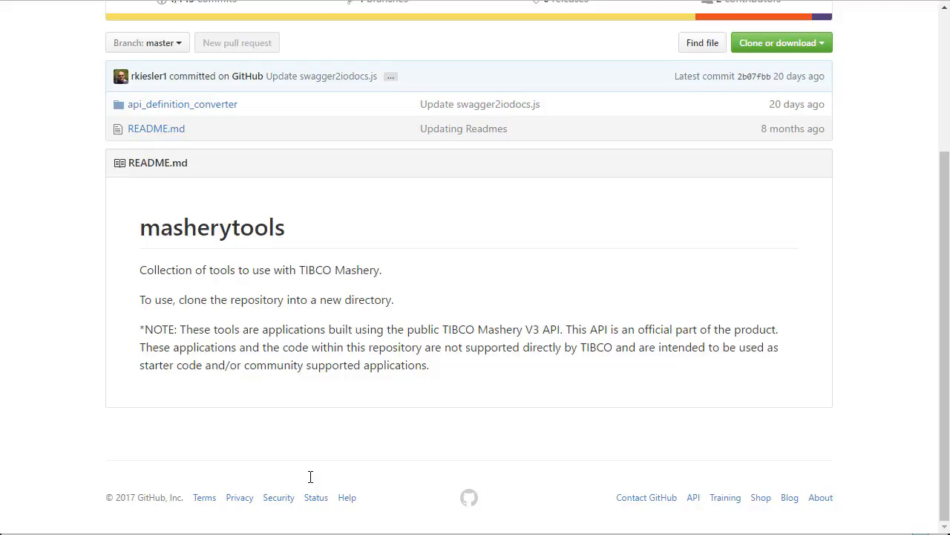
scroll(up, 3)
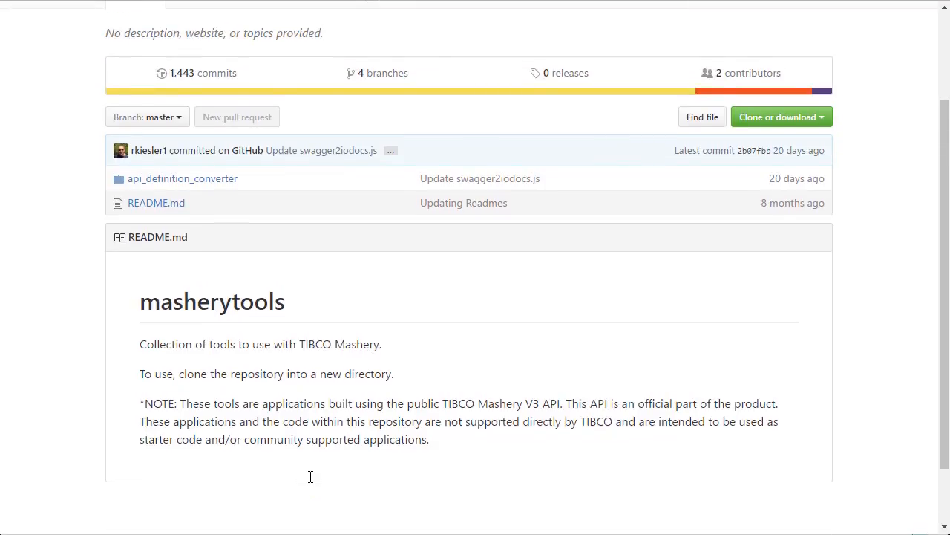
mouse_move(362, 395)
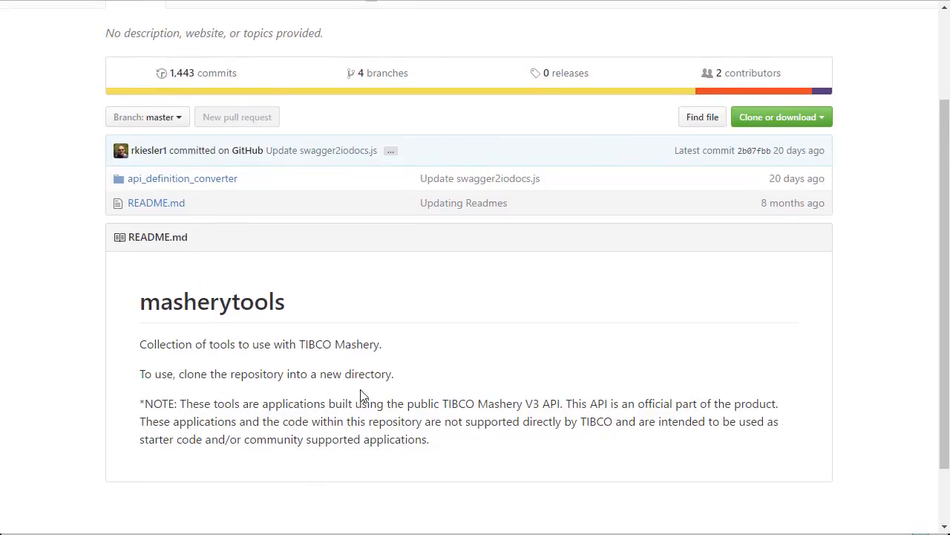
mouse_move(377, 399)
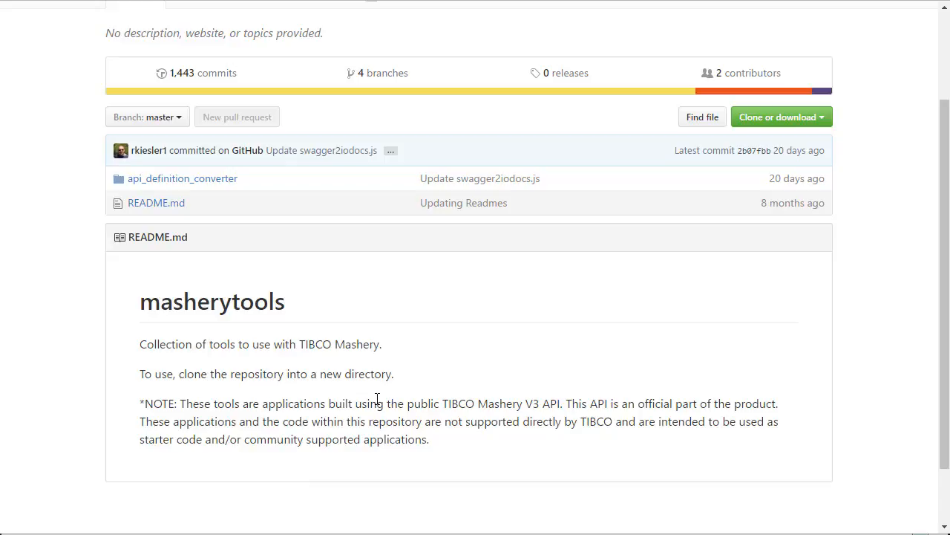
mouse_move(319, 379)
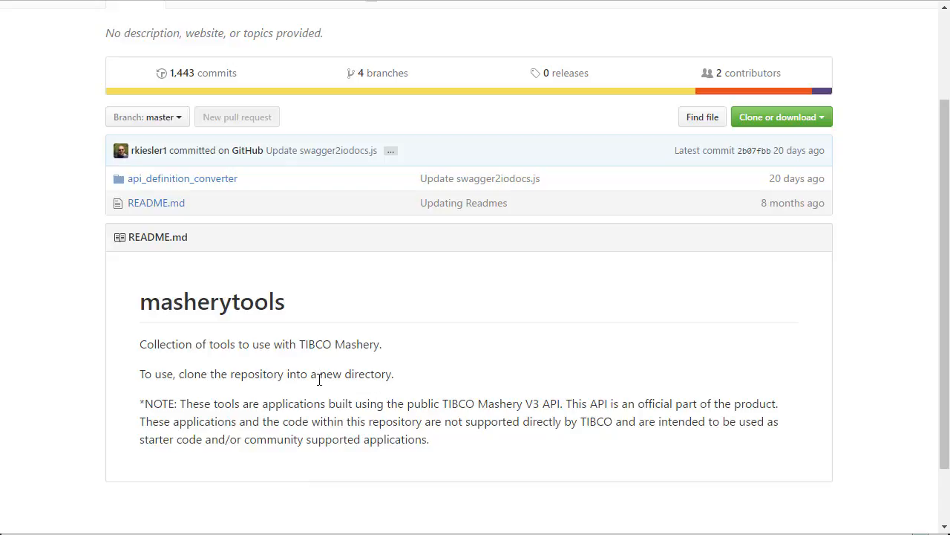
mouse_move(182, 178)
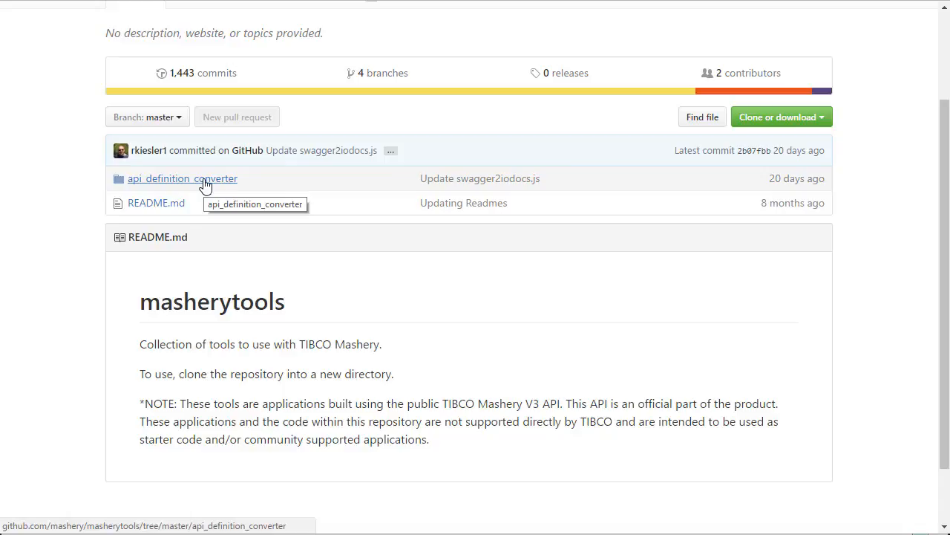
scroll(up, 3)
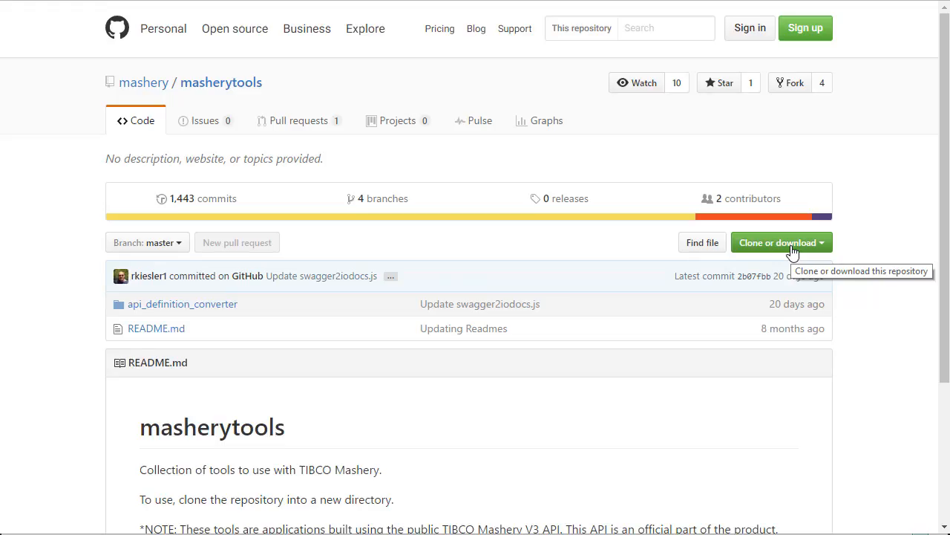
click(777, 242)
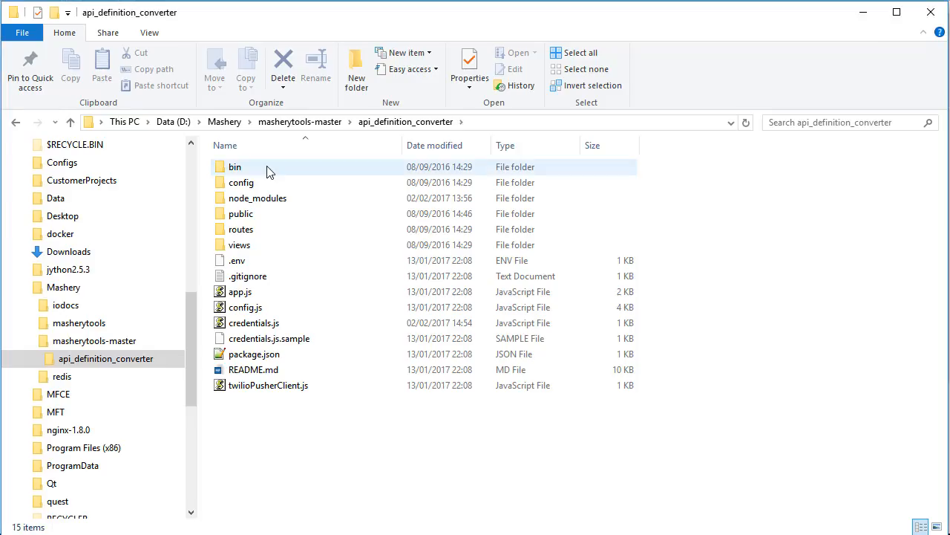
click(241, 291)
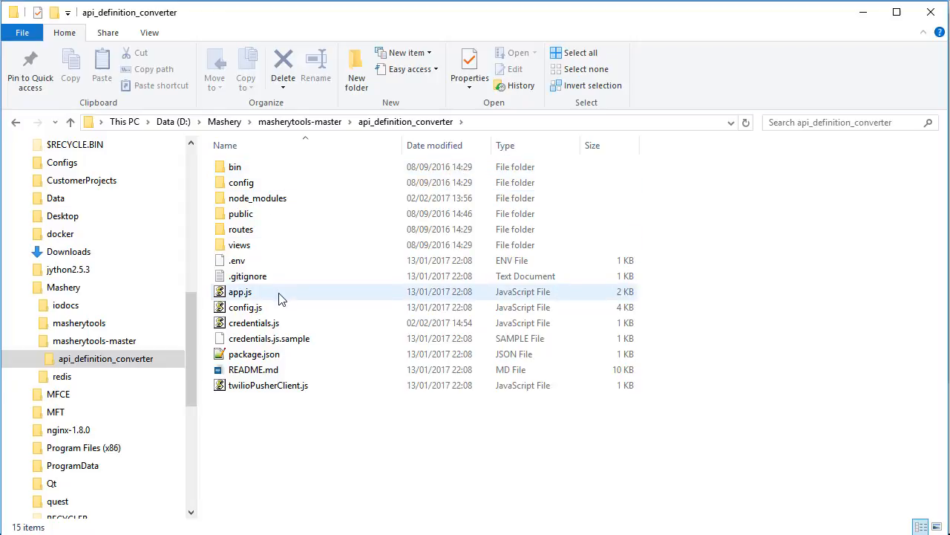
mouse_move(207, 297)
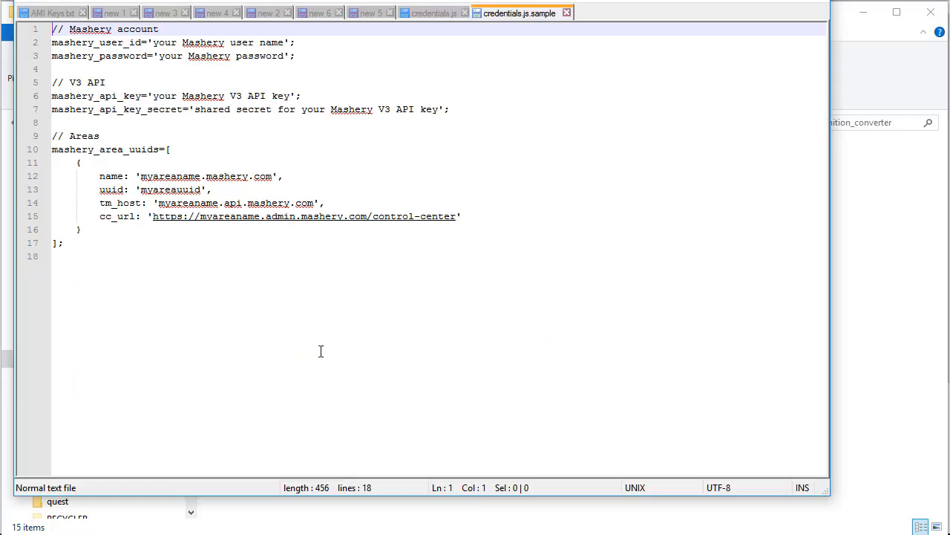
mouse_move(230, 158)
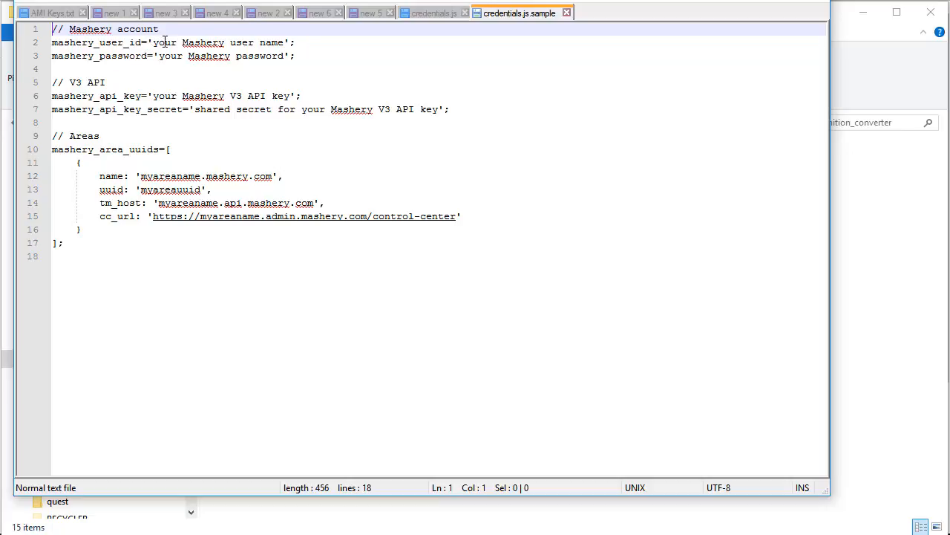
mouse_move(314, 178)
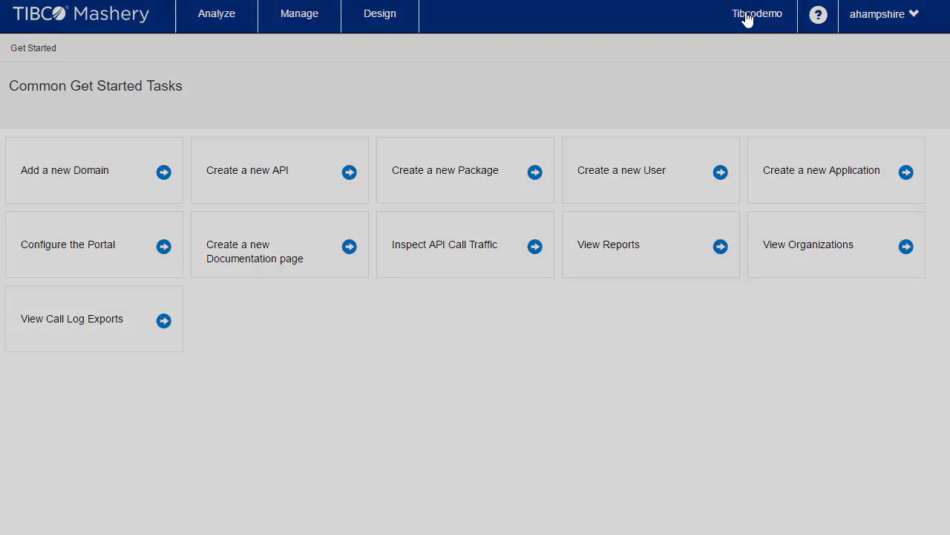
Step: Show the Tibcodemo area information and select its Area ID value
click(756, 13)
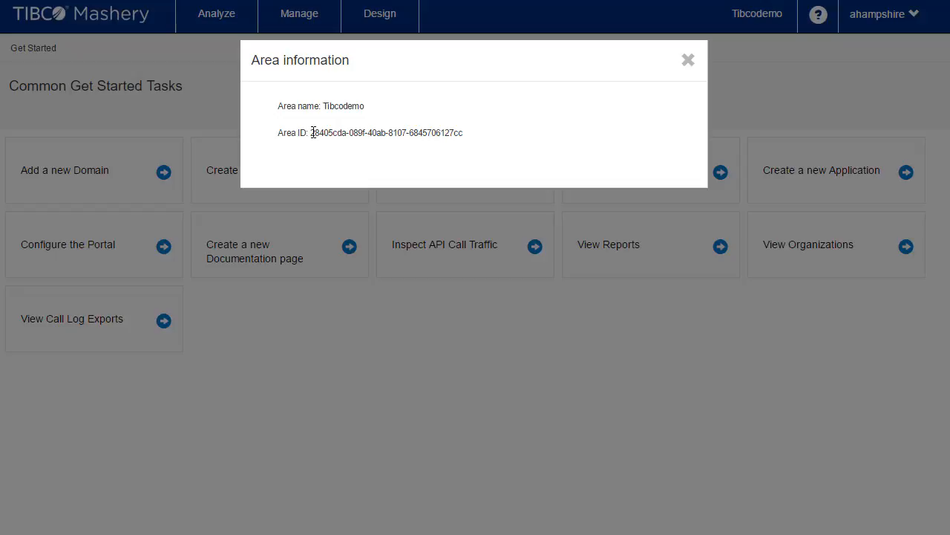
double_click(386, 133)
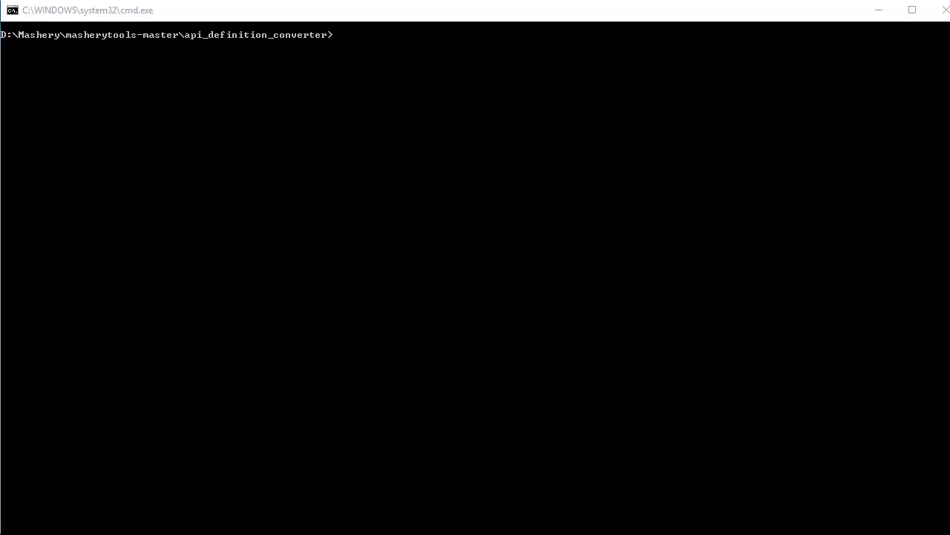
text(npm install)
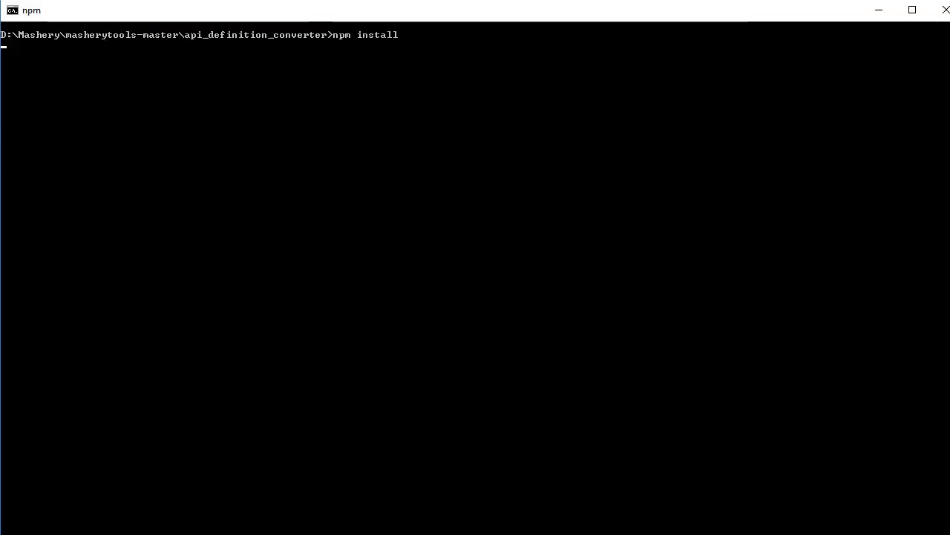
key(Return)
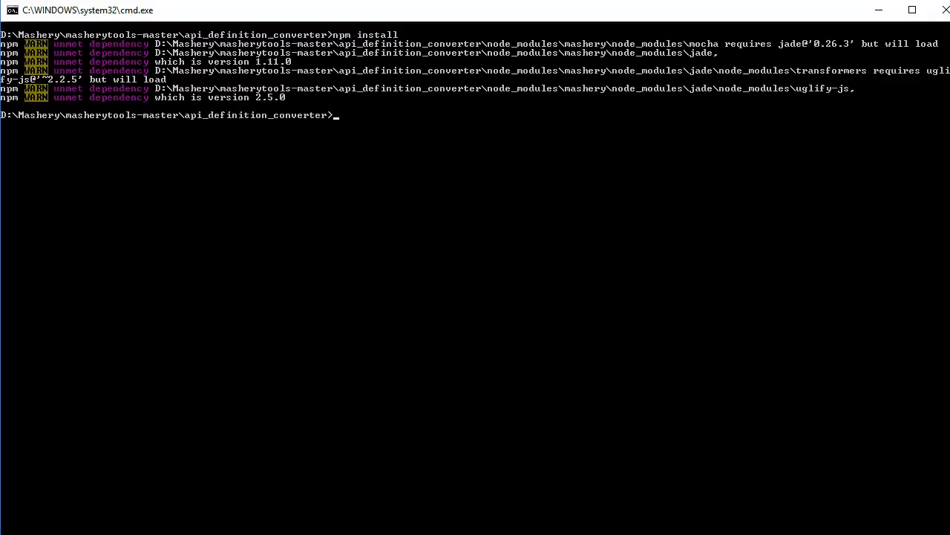
text(cd)
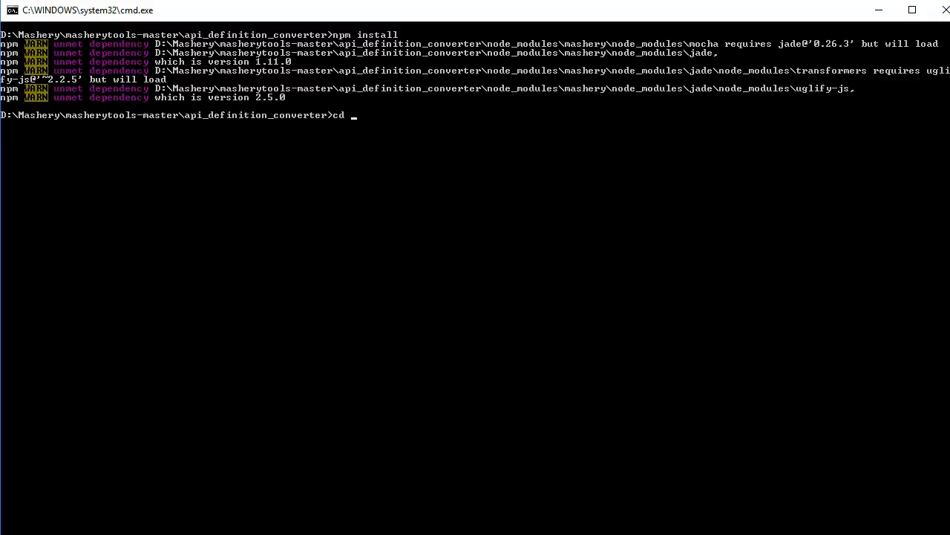
text(node_modules)
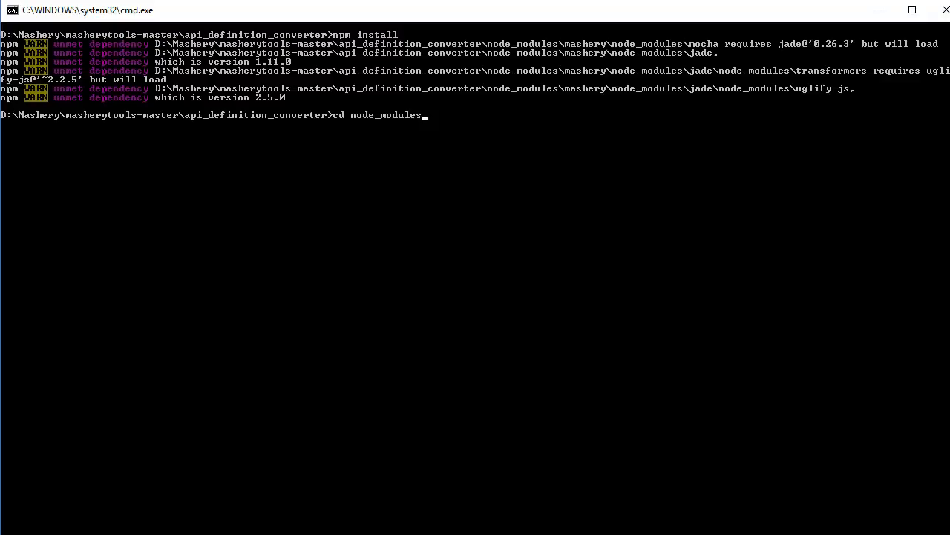
text(\)
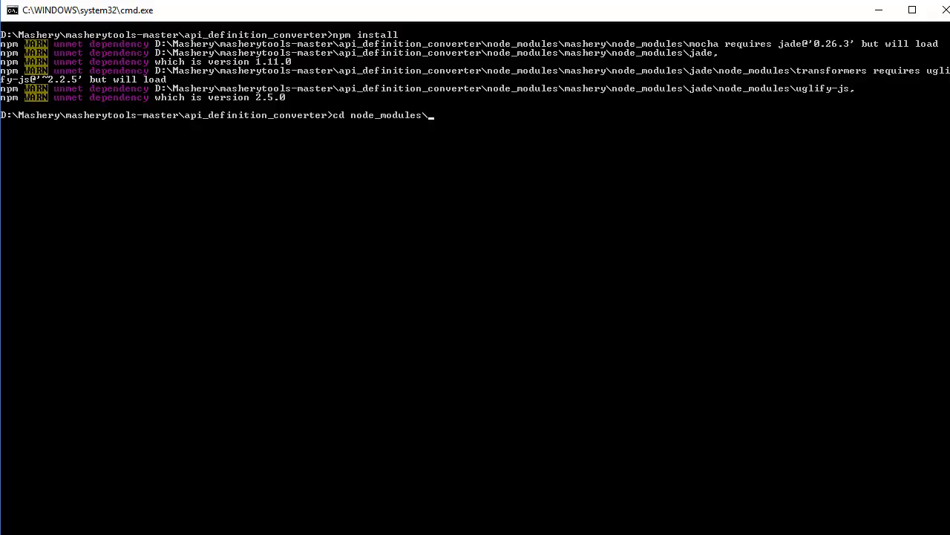
text(mashery)
text(cd ..)
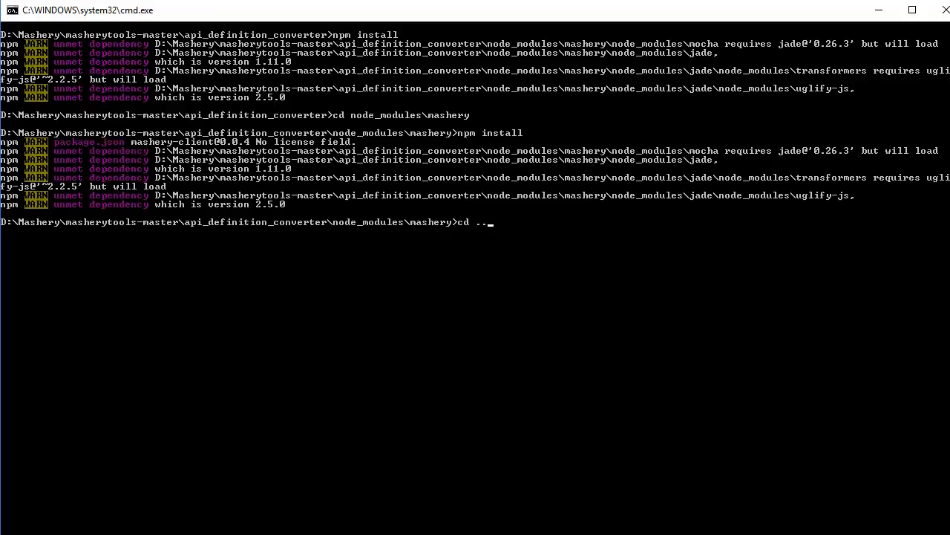
text(\..)
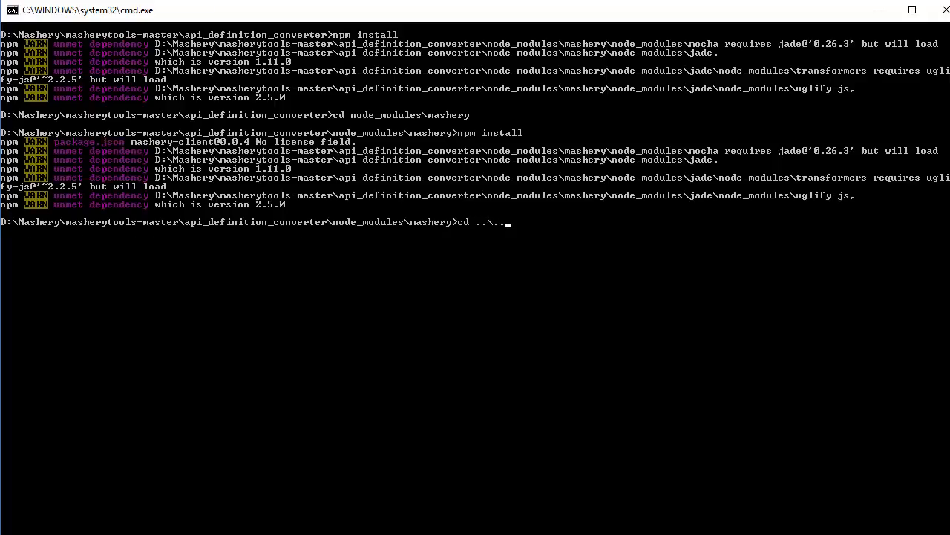
key(Return)
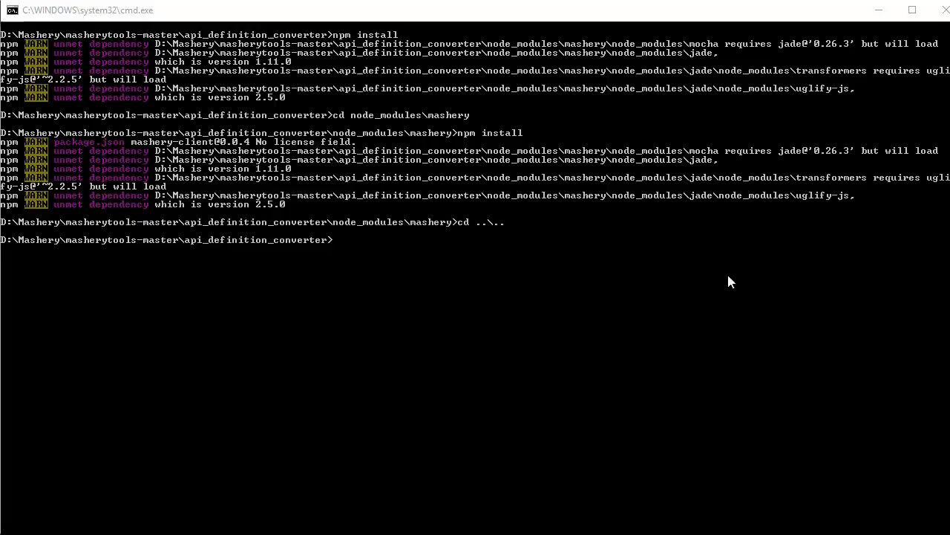
text(node bin/www)
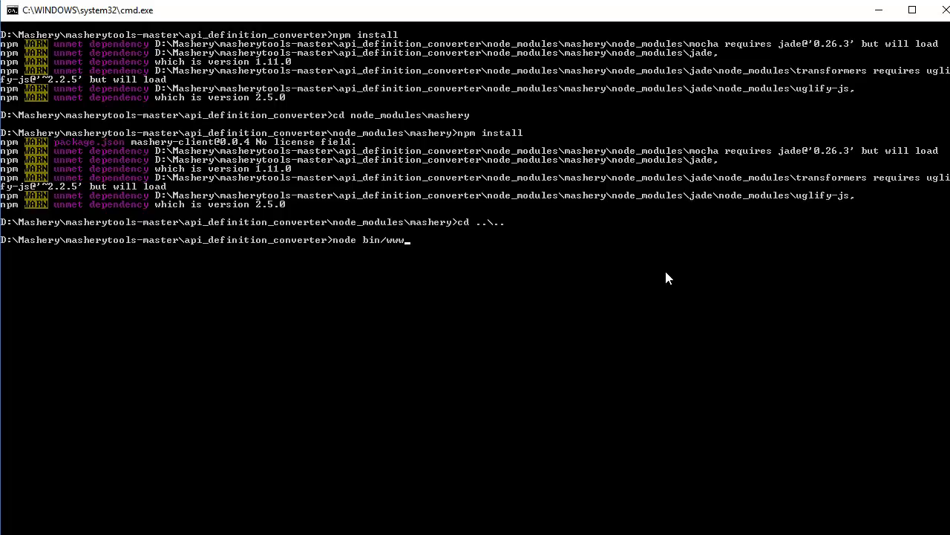
key(Return)
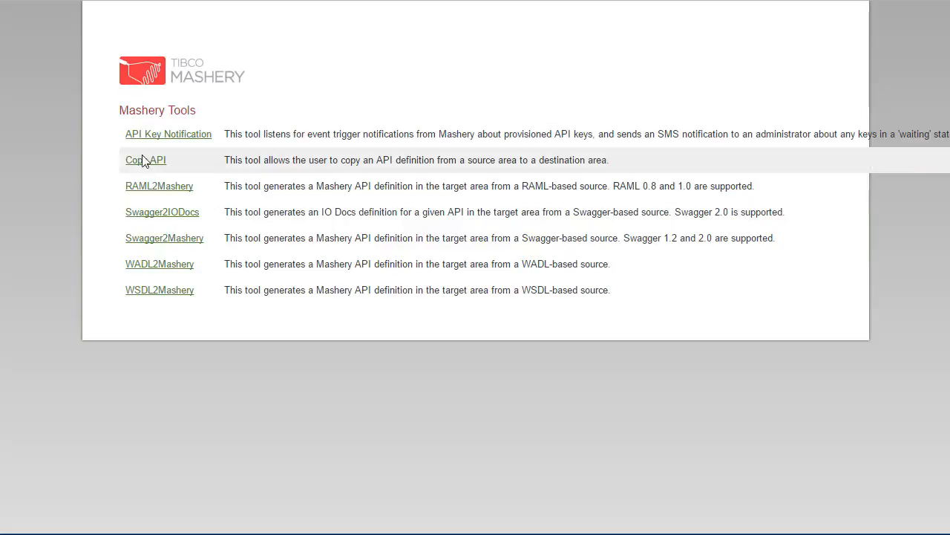
mouse_move(106, 193)
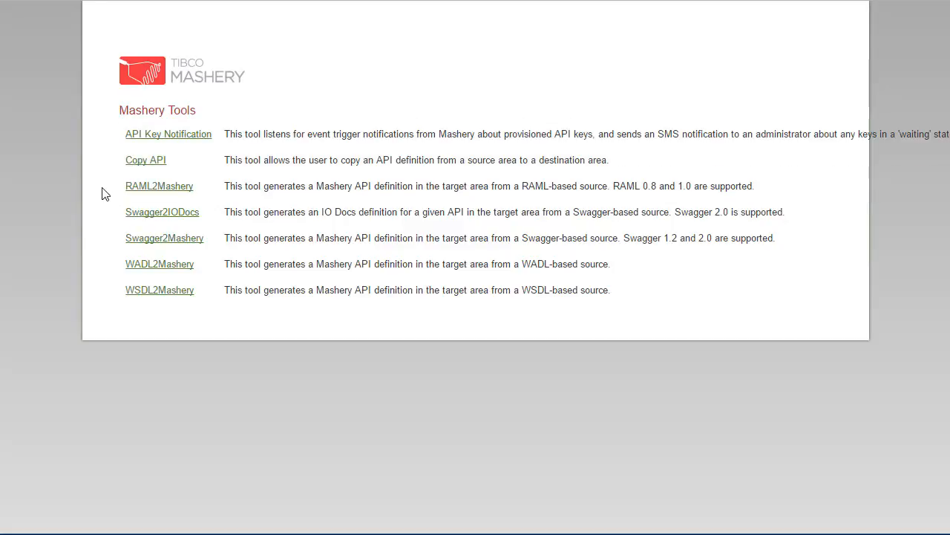
mouse_move(137, 189)
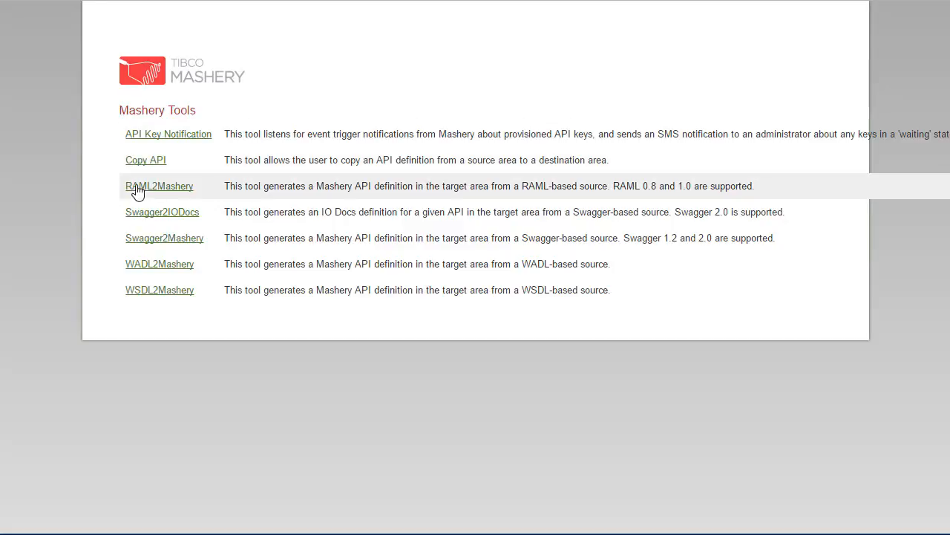
mouse_move(183, 192)
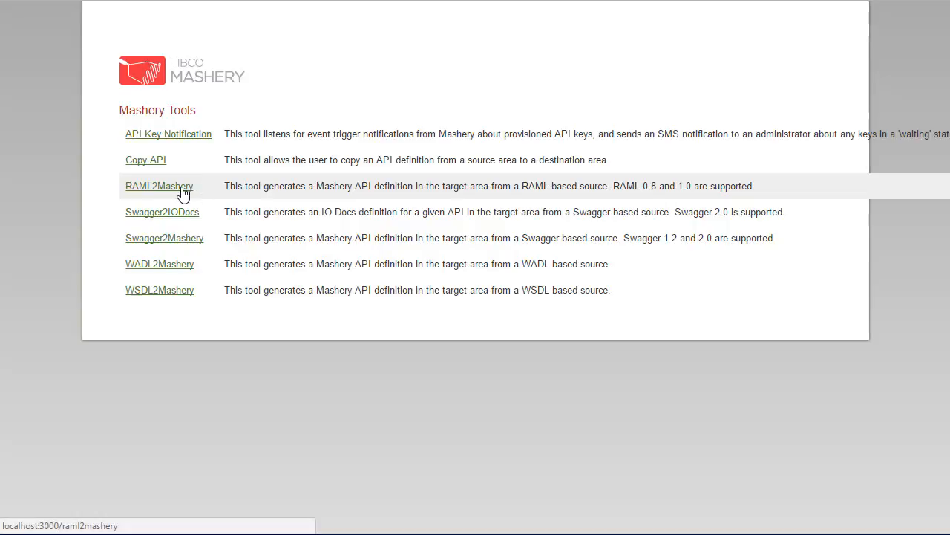
mouse_move(195, 265)
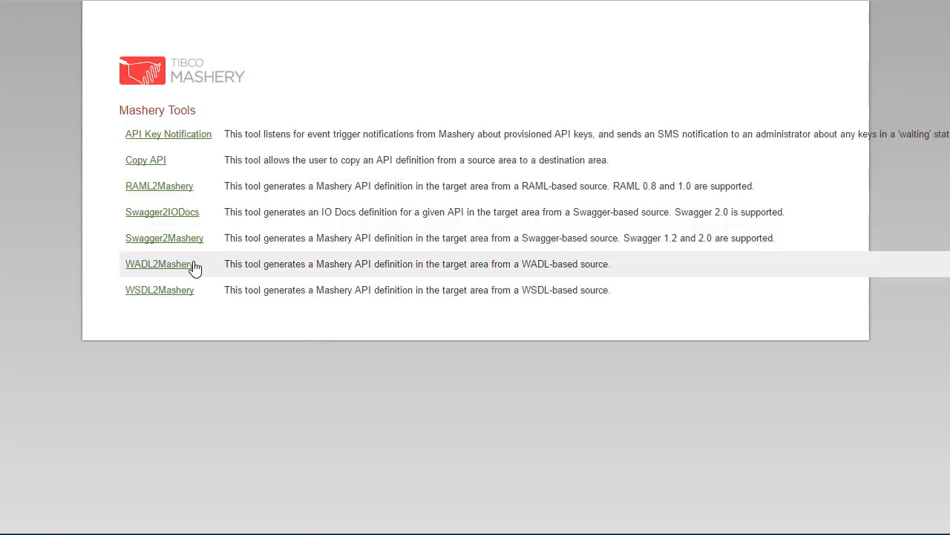
mouse_move(204, 290)
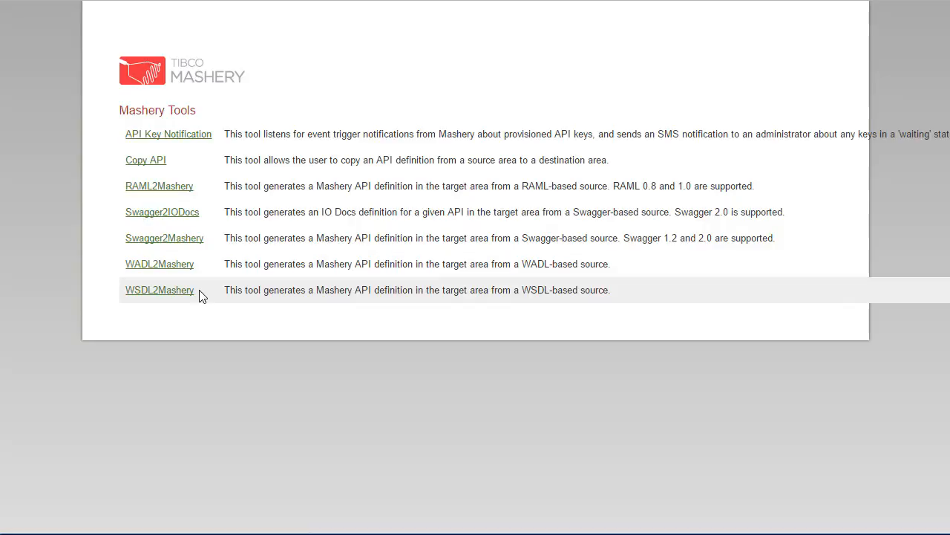
mouse_move(158, 264)
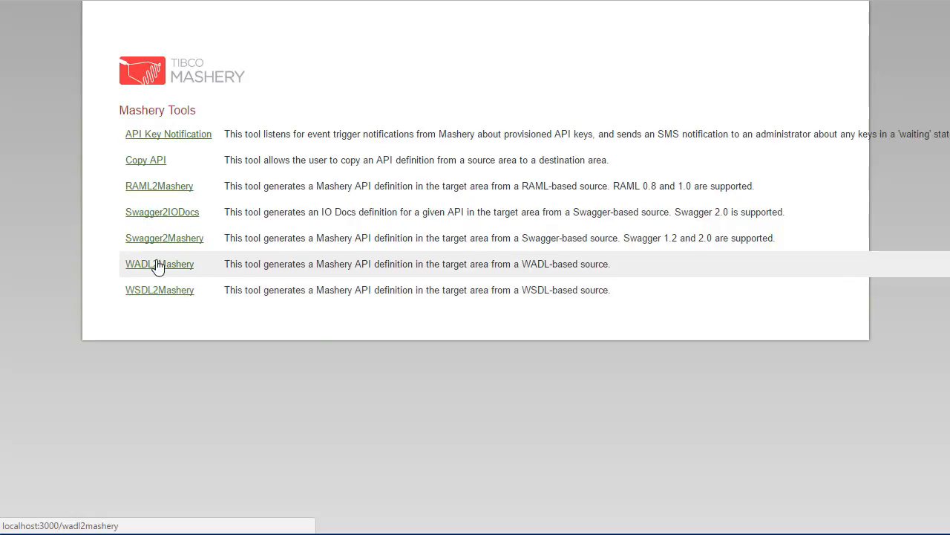
mouse_move(164, 238)
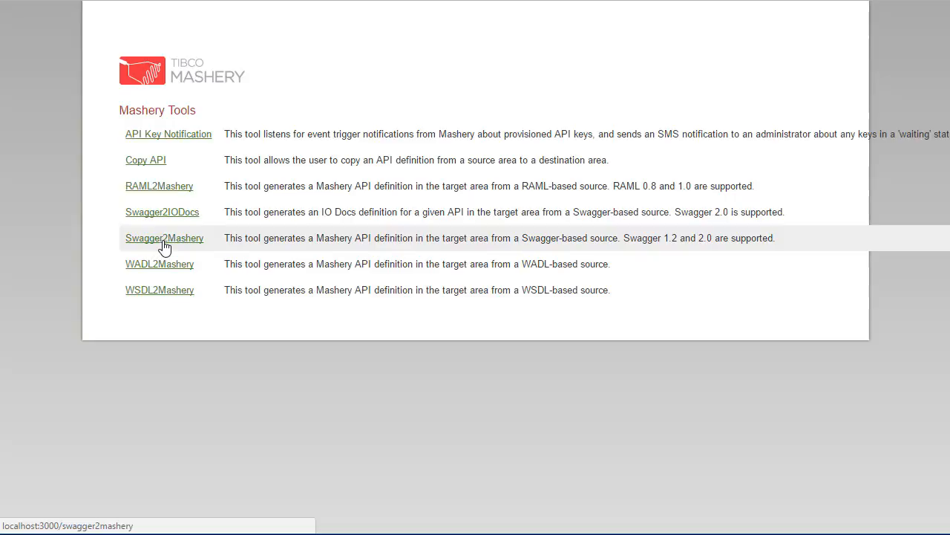
Step: Open the Swagger2Mashery converter from the Mashery Tools list
click(164, 237)
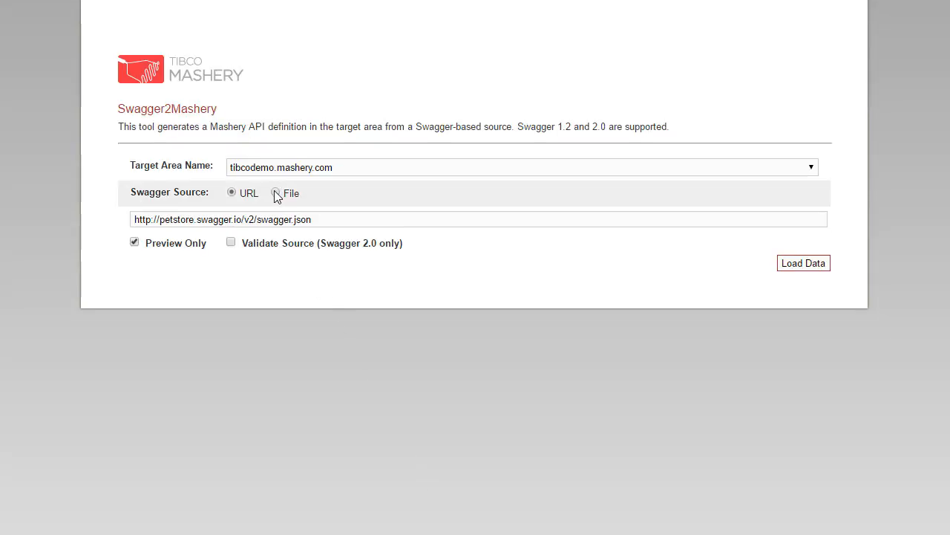
Step: Import MashDemo1.json as a file source into tibcodemo.mashery.com with Preview Only off
click(275, 193)
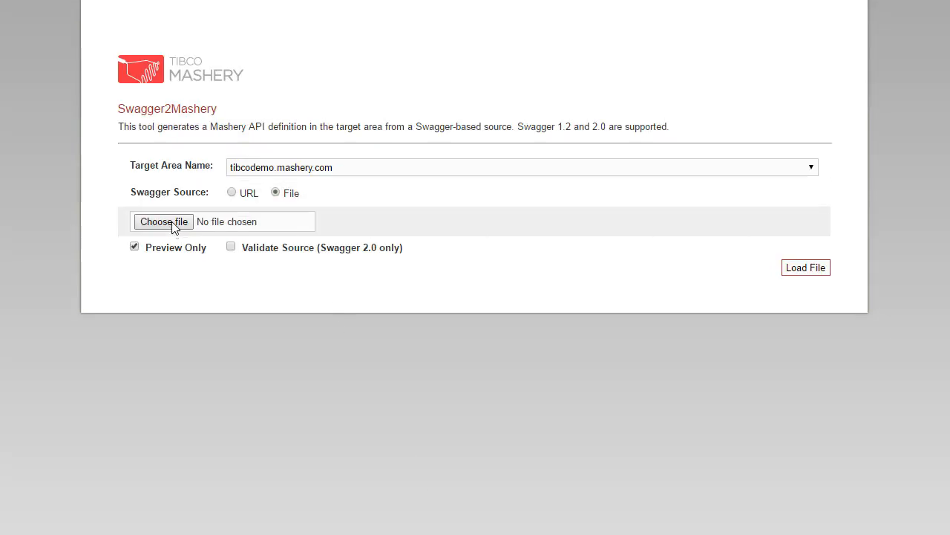
click(163, 221)
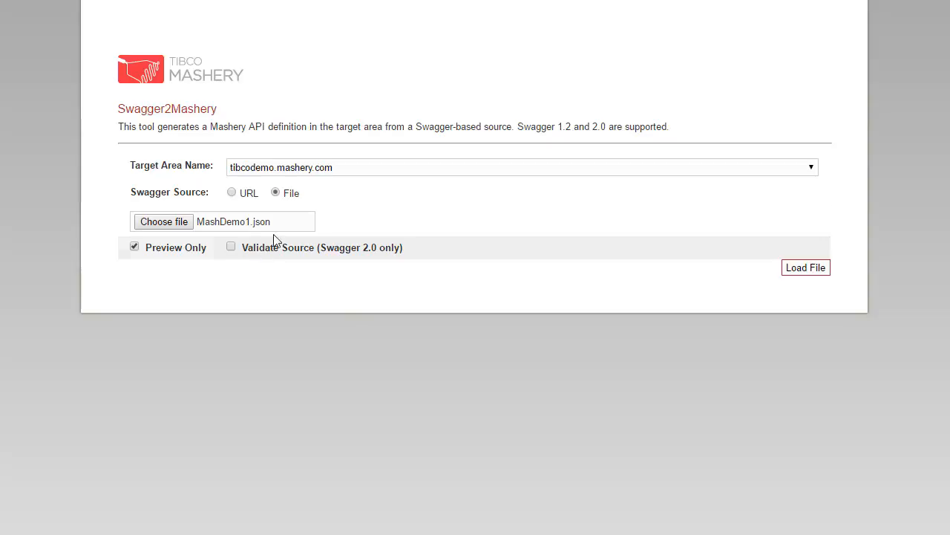
mouse_move(200, 248)
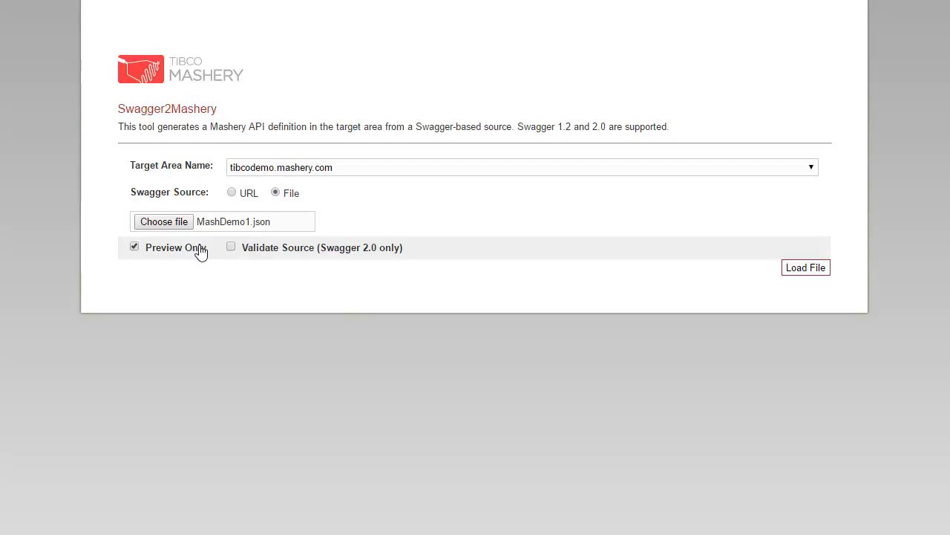
click(135, 245)
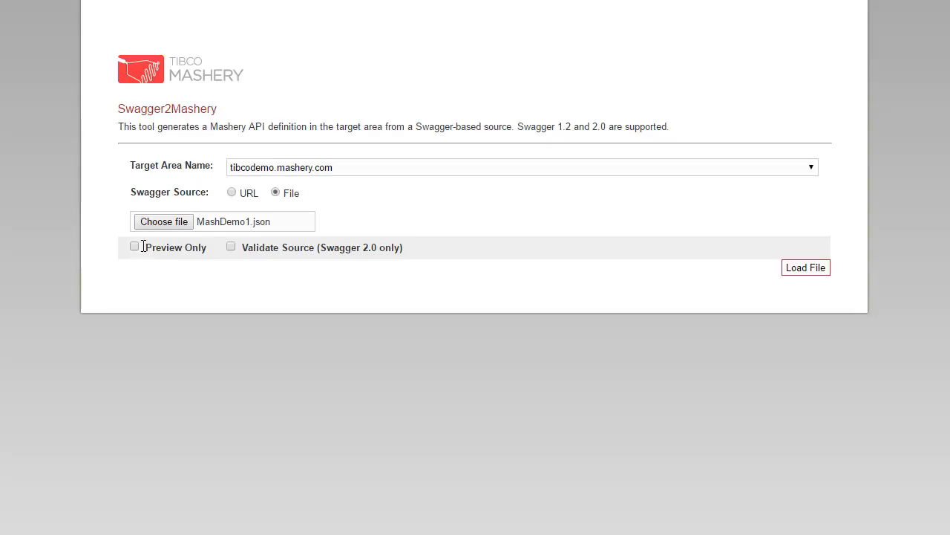
mouse_move(267, 255)
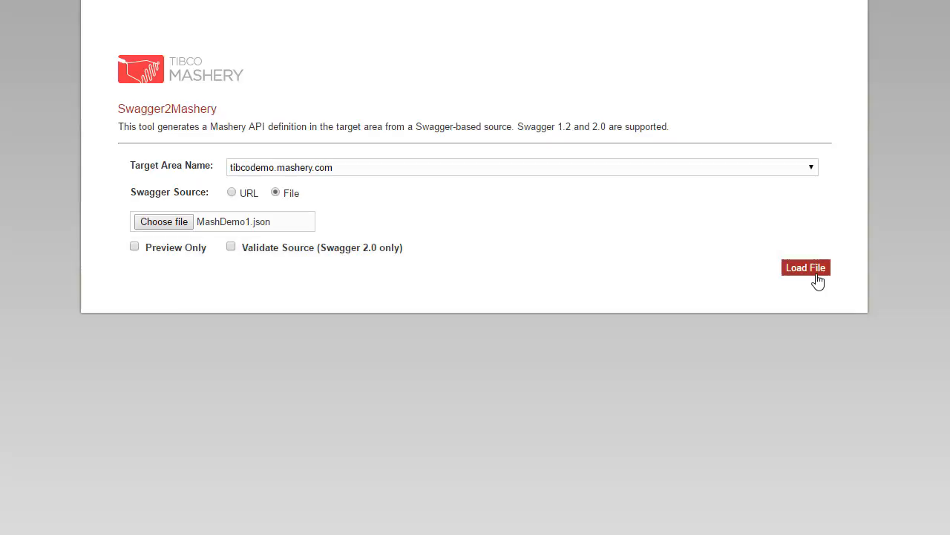
click(806, 268)
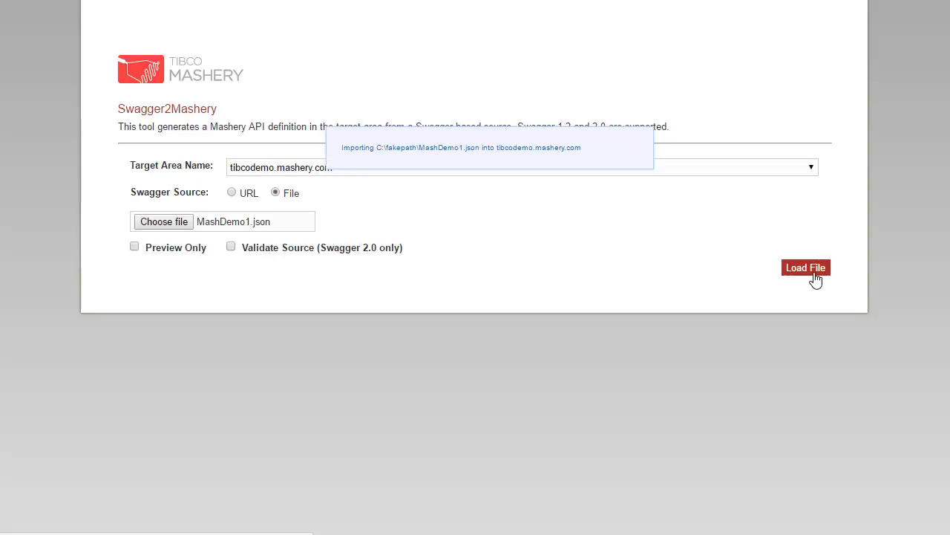
Step: Review the imported MashDemo1 API and its company endpoint, then list IO Docs definitions
click(806, 267)
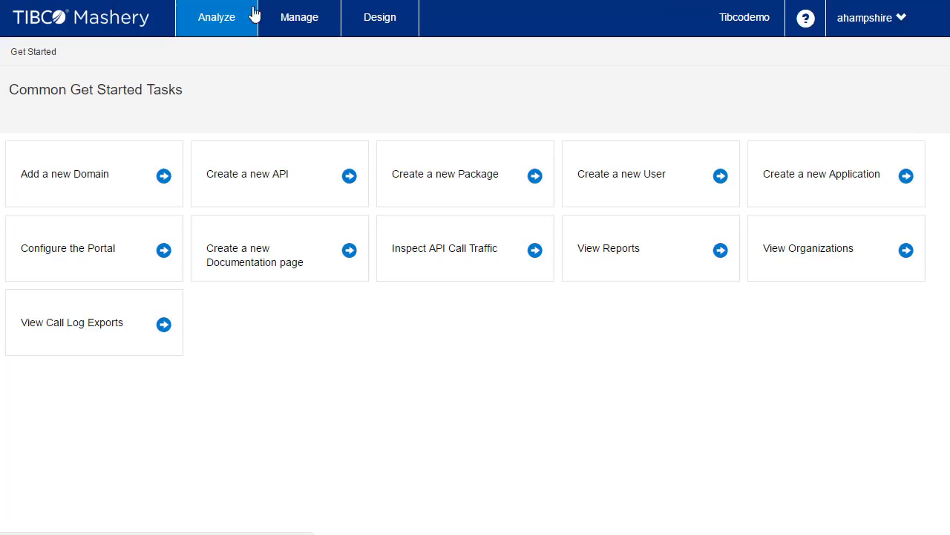
click(379, 17)
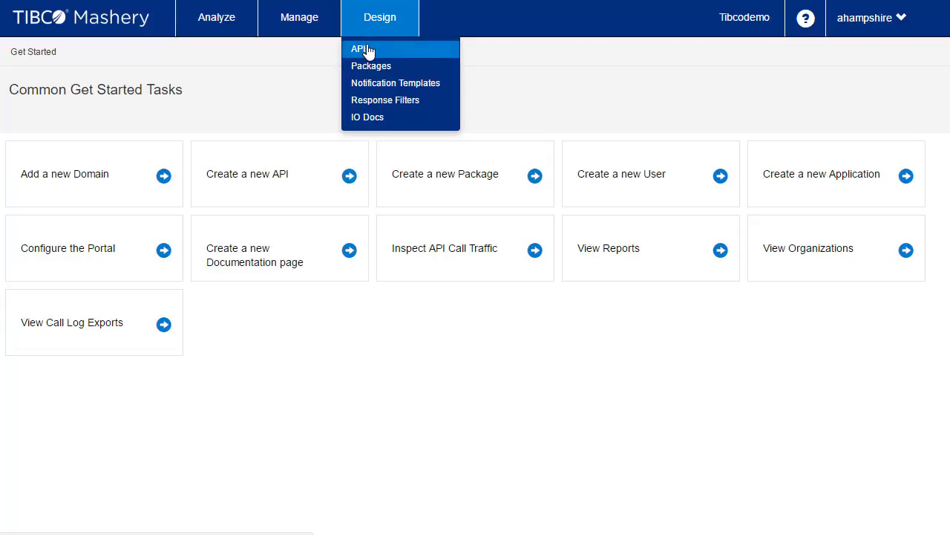
click(358, 48)
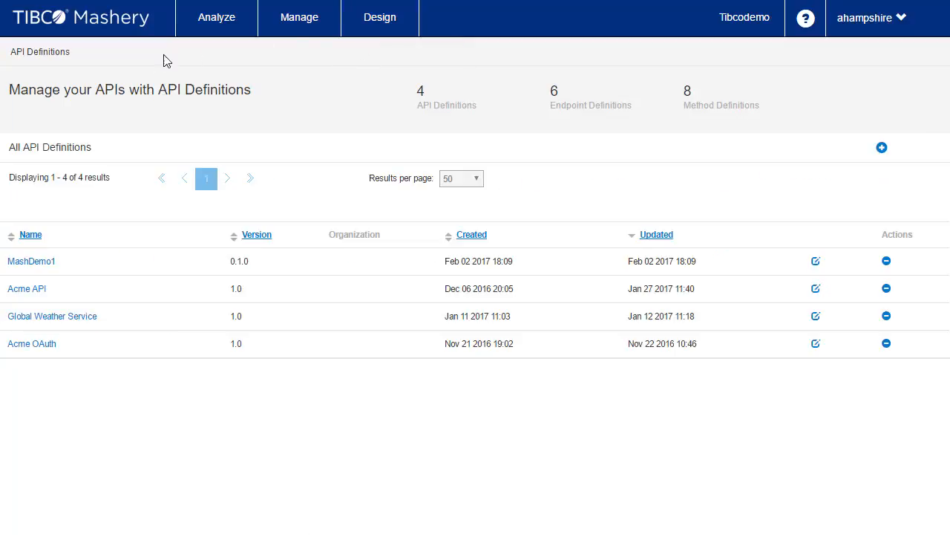
mouse_move(31, 261)
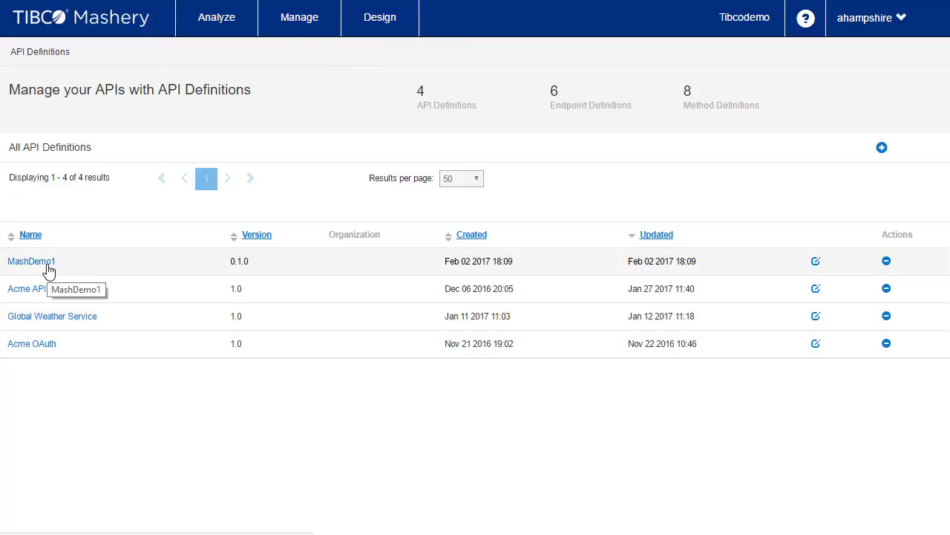
click(32, 261)
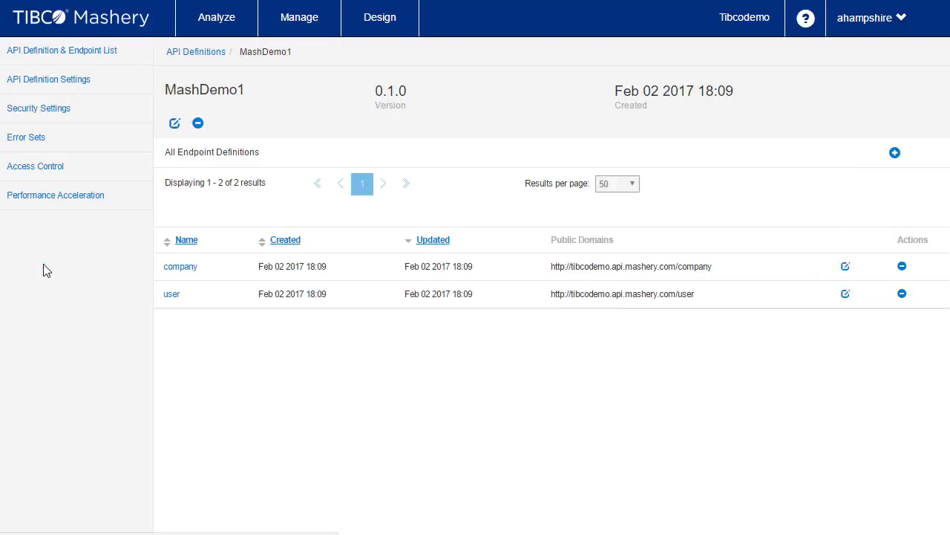
mouse_move(171, 294)
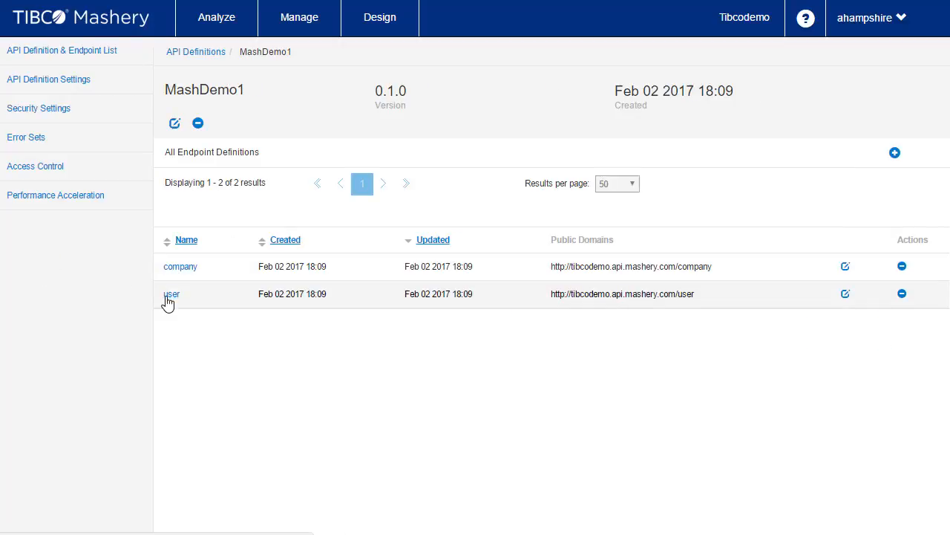
click(181, 266)
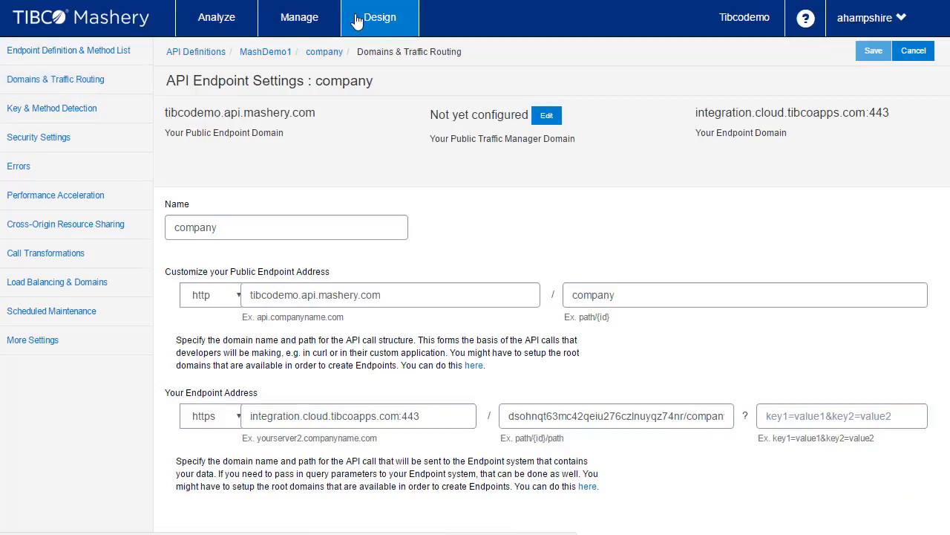
click(379, 17)
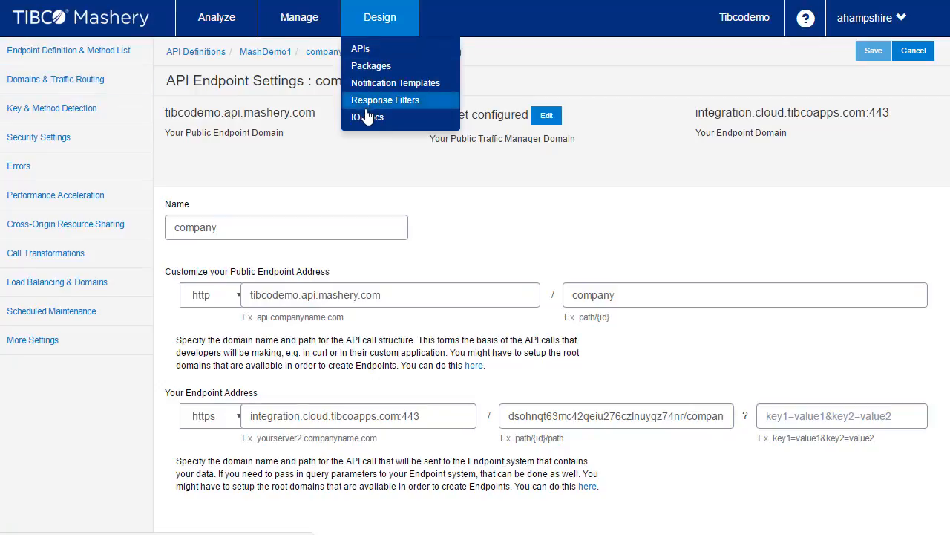
click(367, 116)
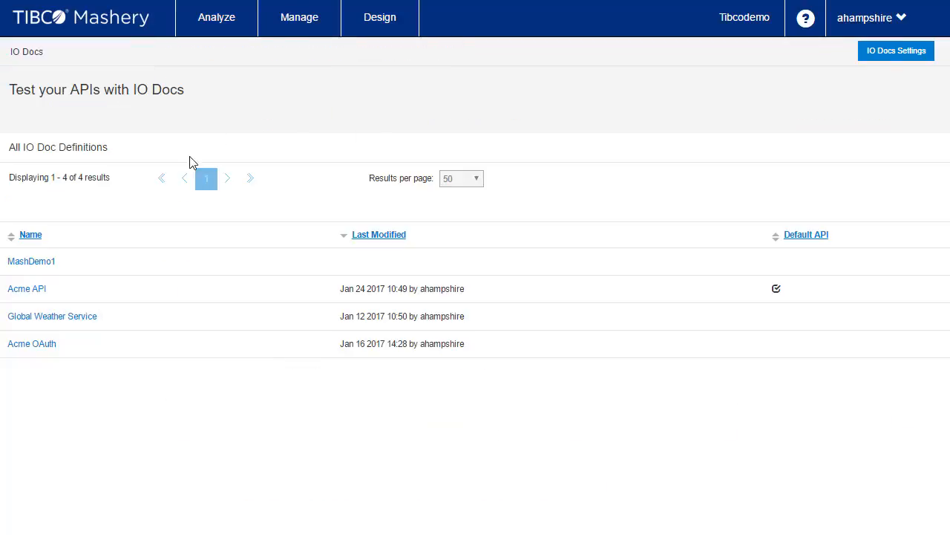
mouse_move(437, 262)
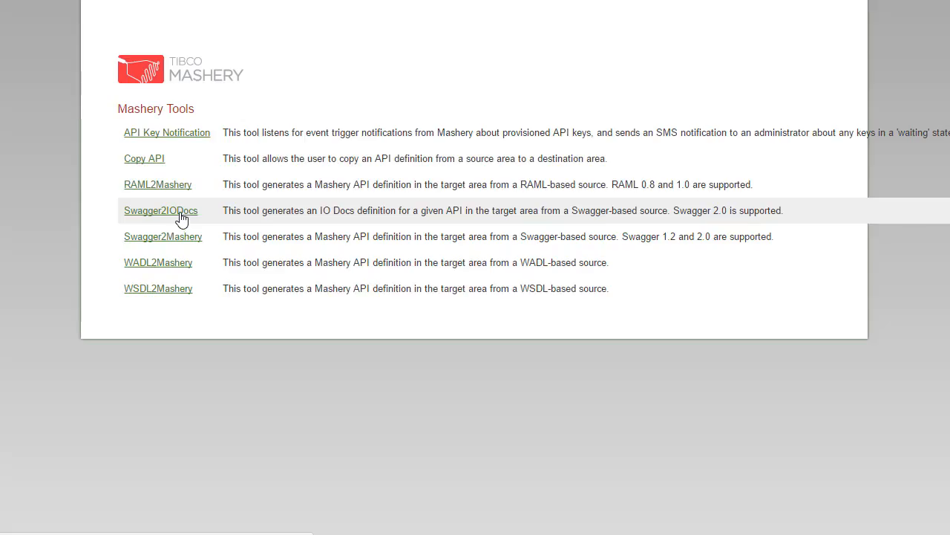
Step: Generate MashDemo1 IO Docs with Swagger2IODocs from MashDemo1.json, Preview Only off
click(160, 210)
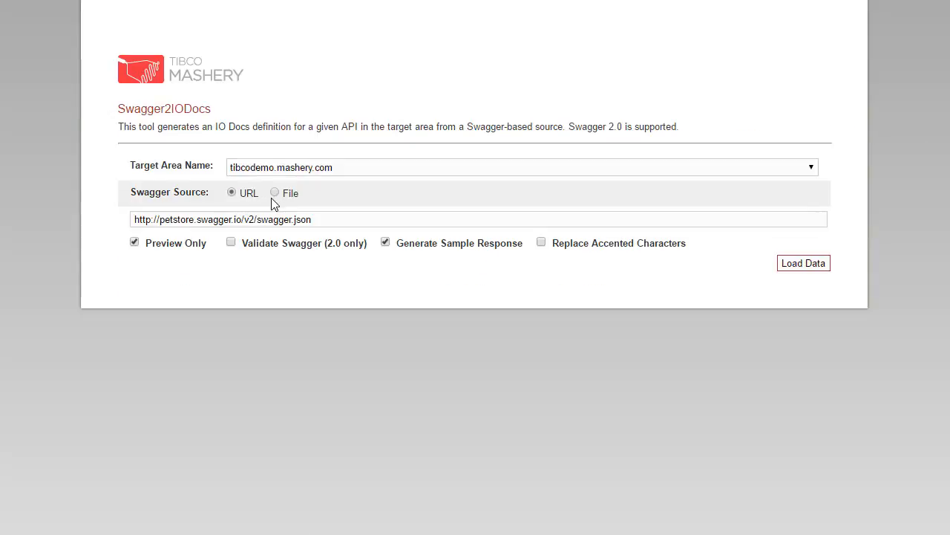
click(275, 193)
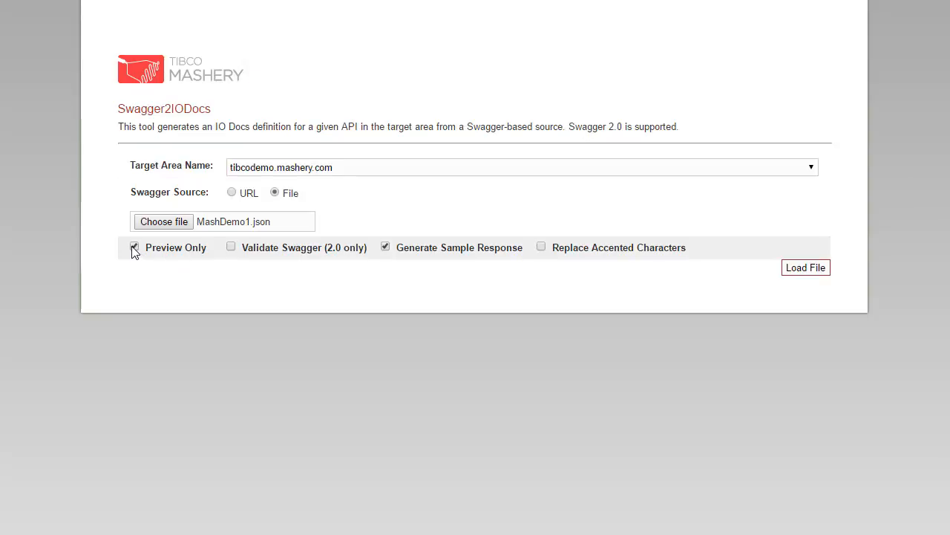
click(134, 246)
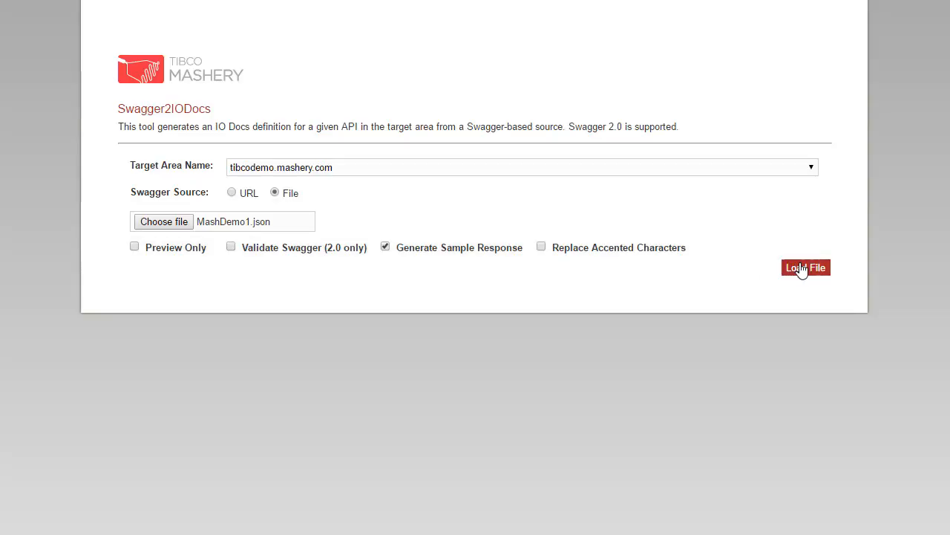
click(806, 267)
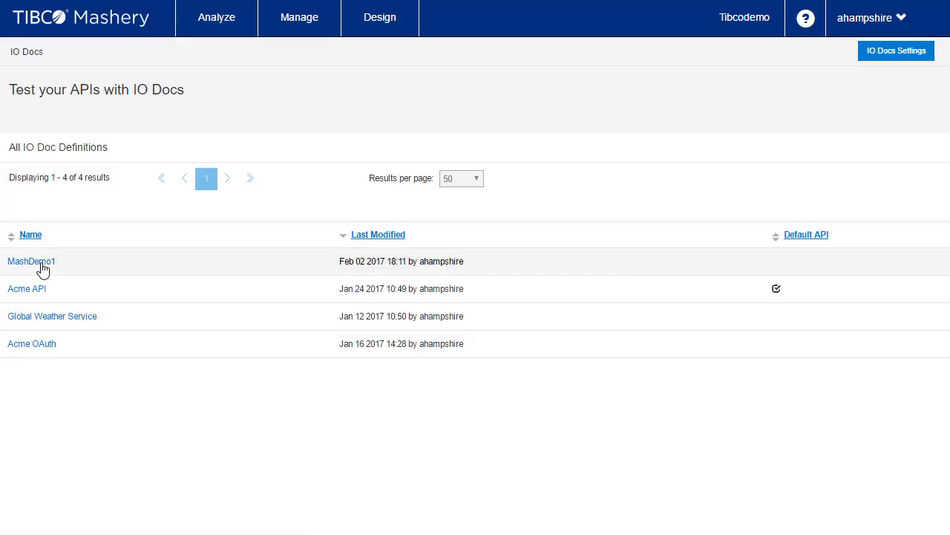
Step: View the MashDemo1 IO Docs definition, then open the Acme package's Starter plan designer
click(31, 261)
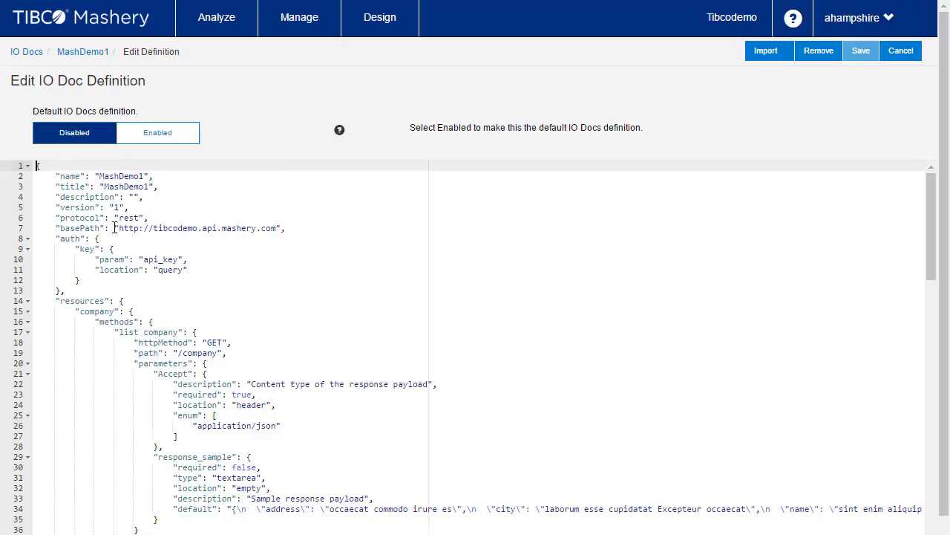
click(380, 17)
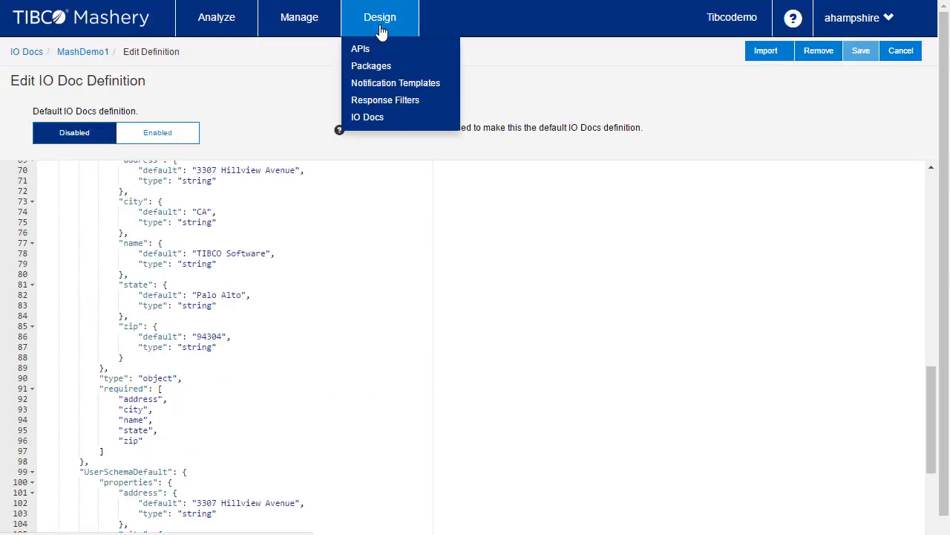
click(371, 66)
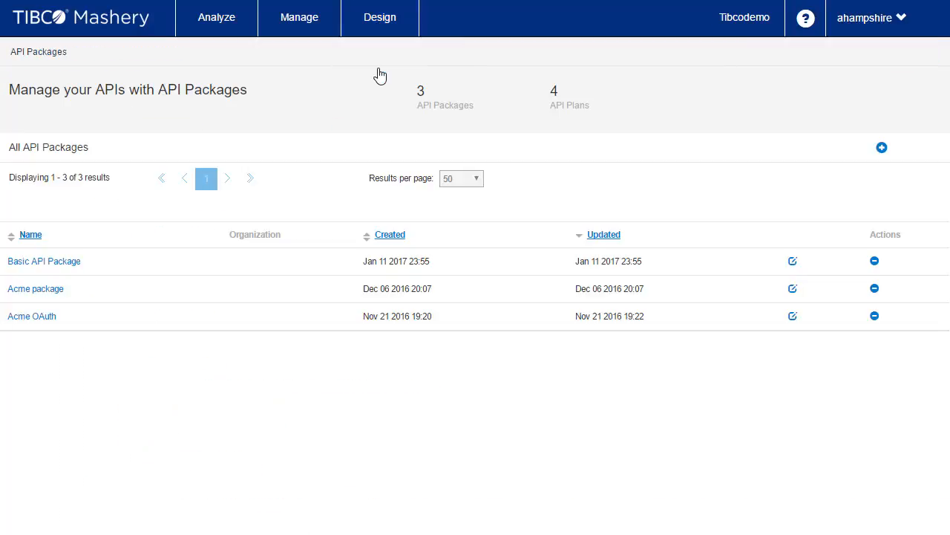
mouse_move(36, 288)
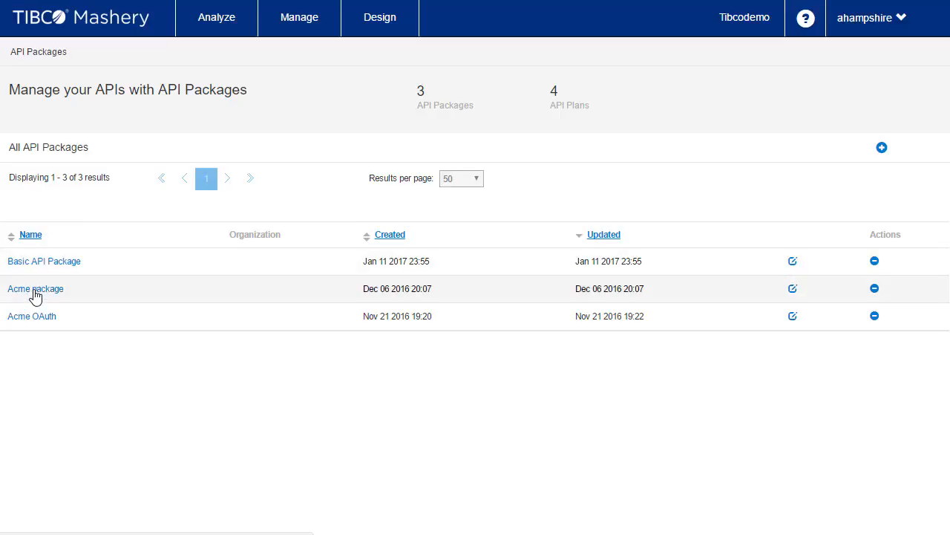
click(35, 289)
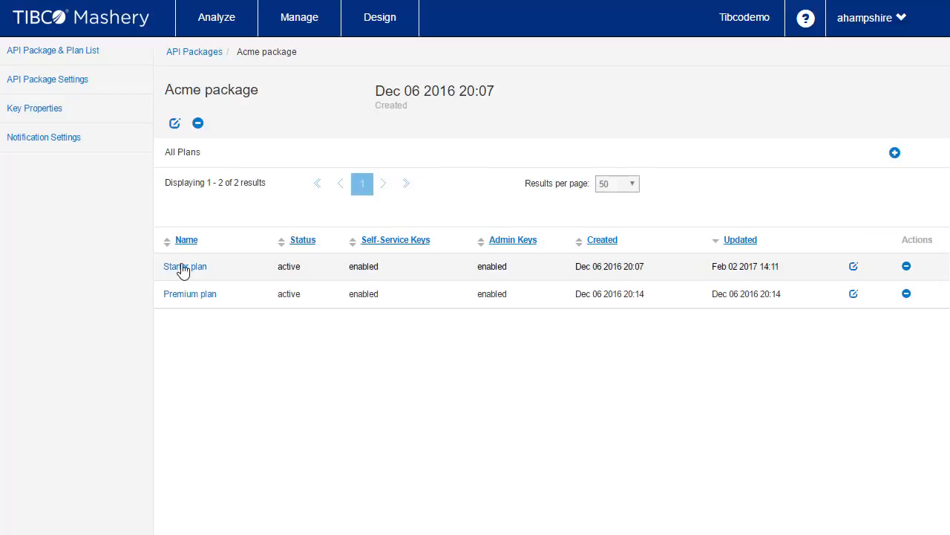
click(185, 265)
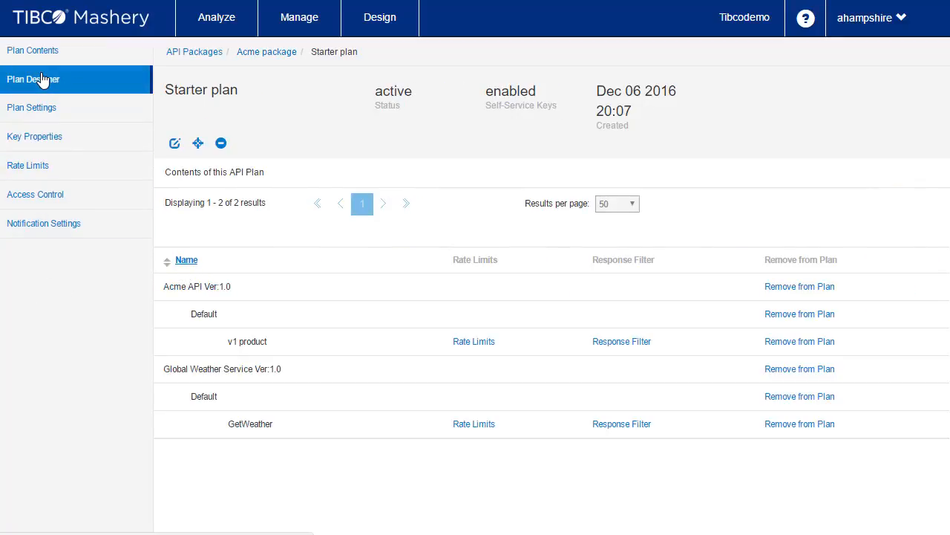
click(33, 79)
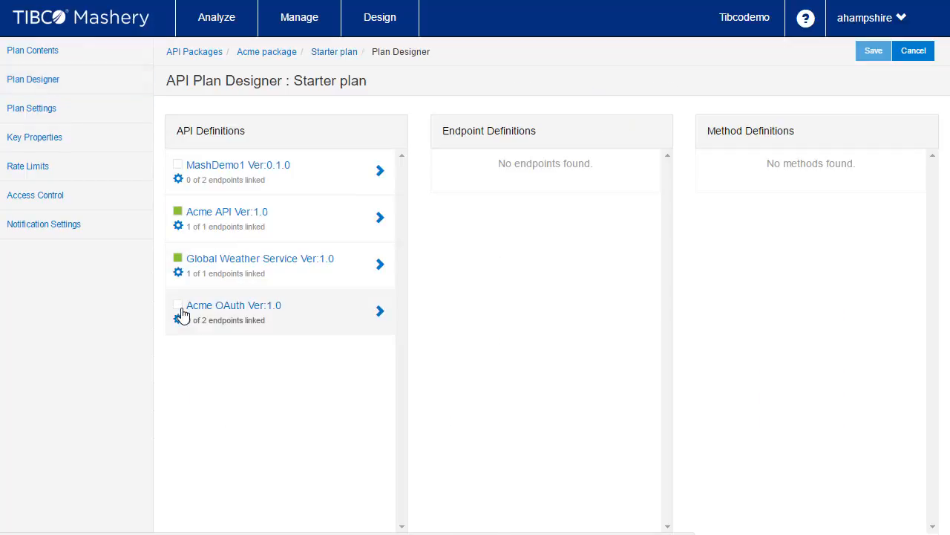
Step: Tick MashDemo1 with its company and user endpoints in the Starter plan and save
click(178, 164)
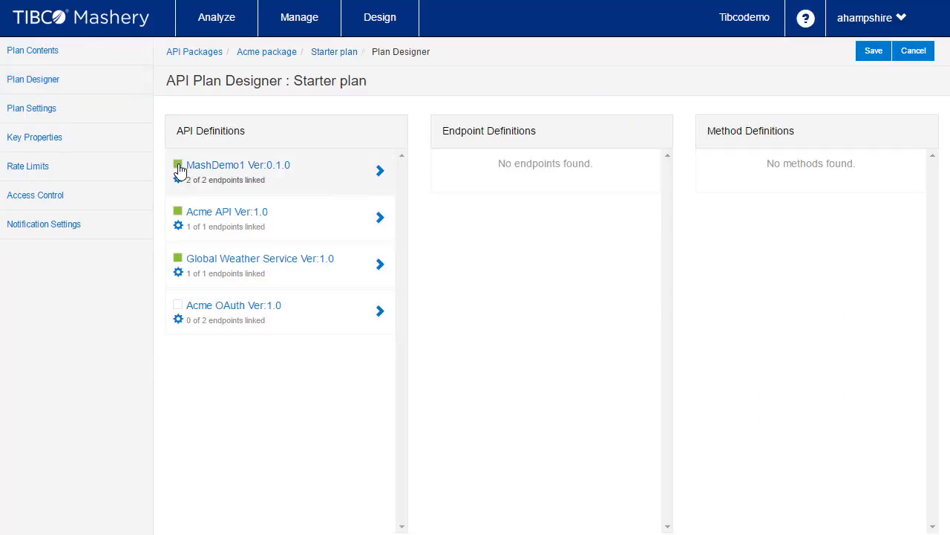
mouse_move(494, 170)
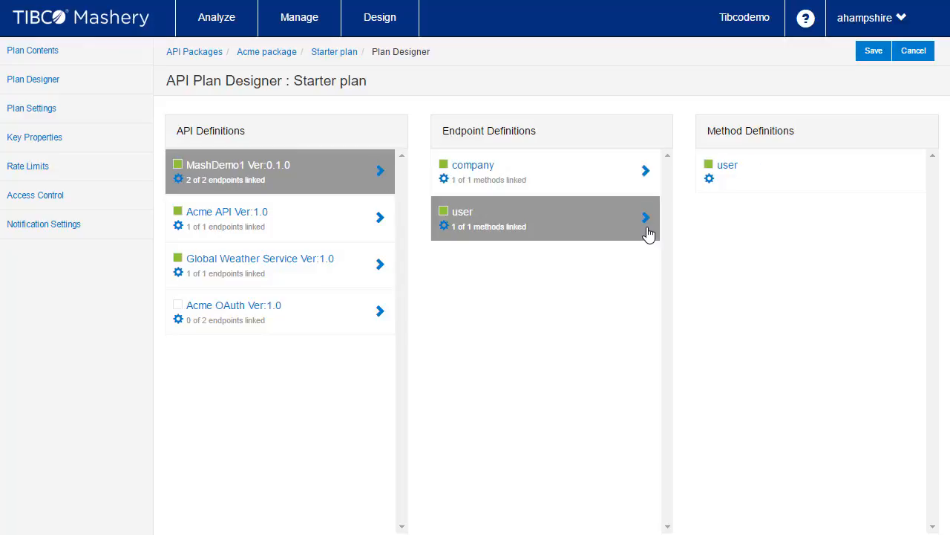
mouse_move(873, 51)
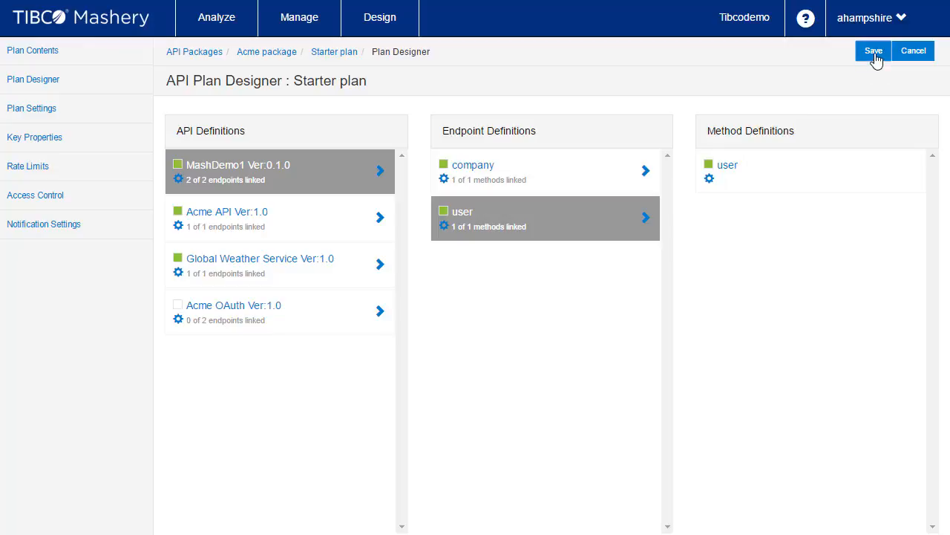
click(873, 51)
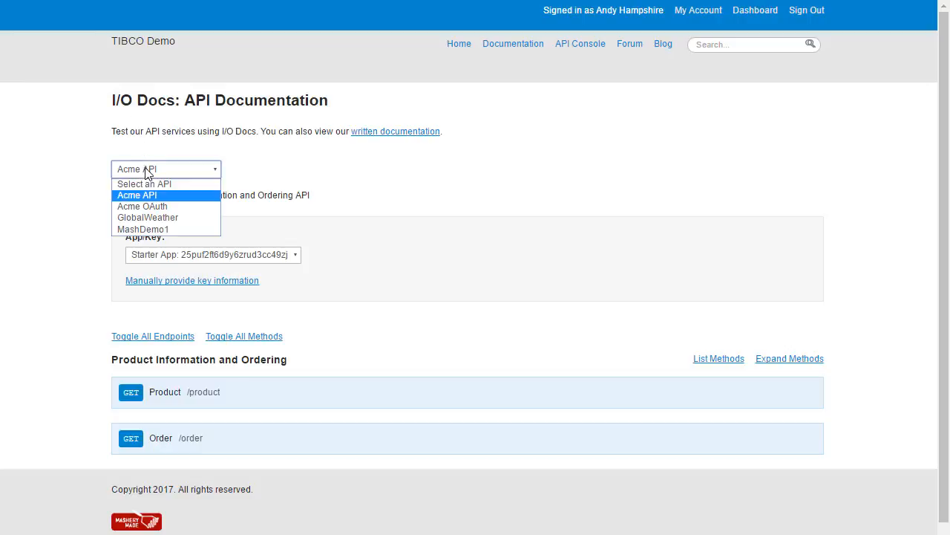
mouse_move(142, 228)
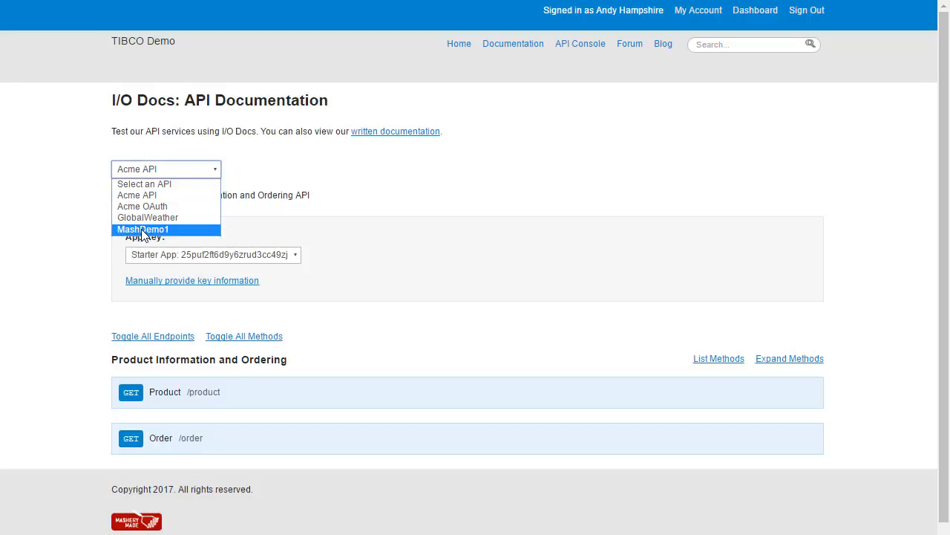
Step: Run MashDemo1's list company call in I/O Docs and select the 200 OK response body
click(143, 228)
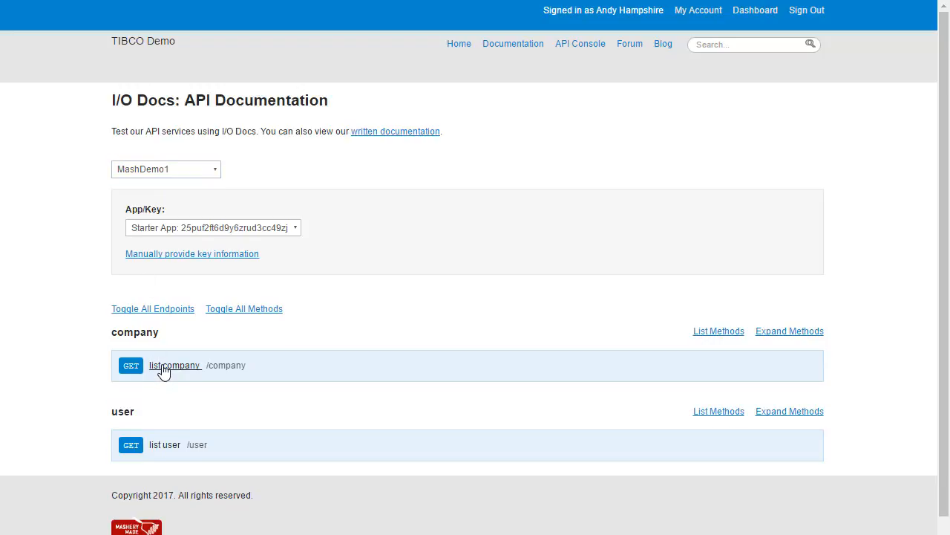
click(174, 365)
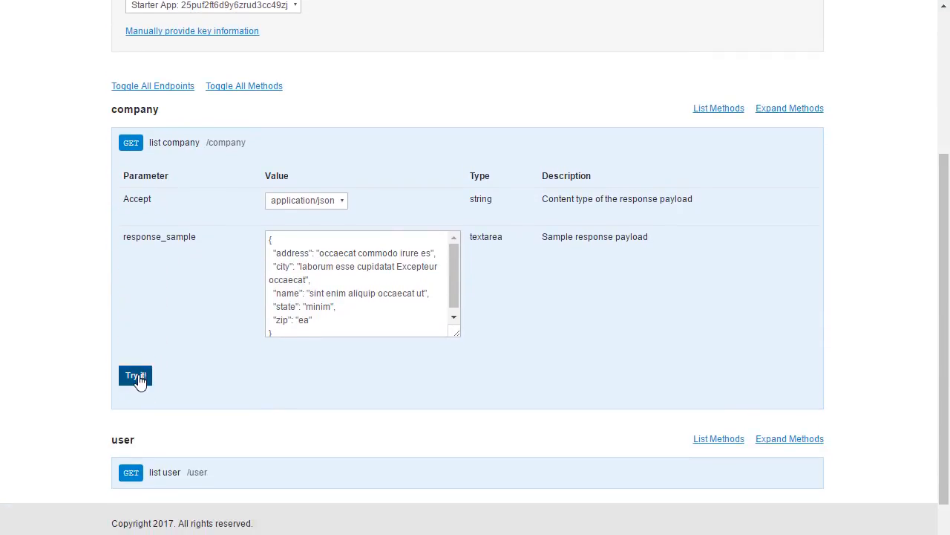
click(135, 376)
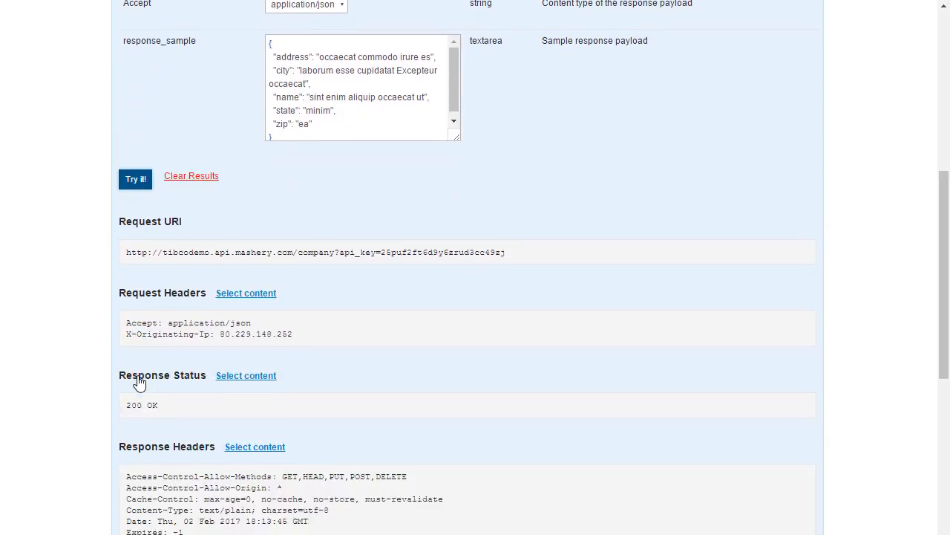
scroll(down, 3)
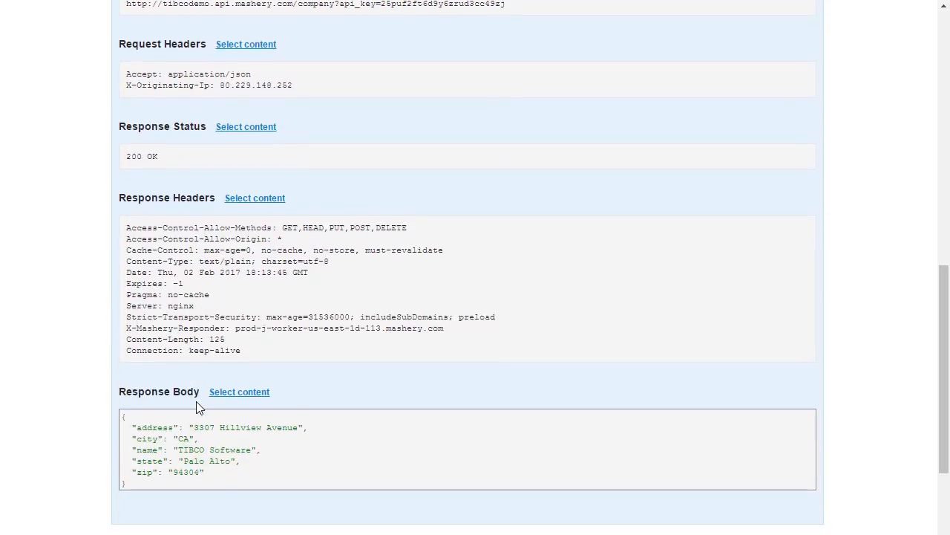
scroll(down, 3)
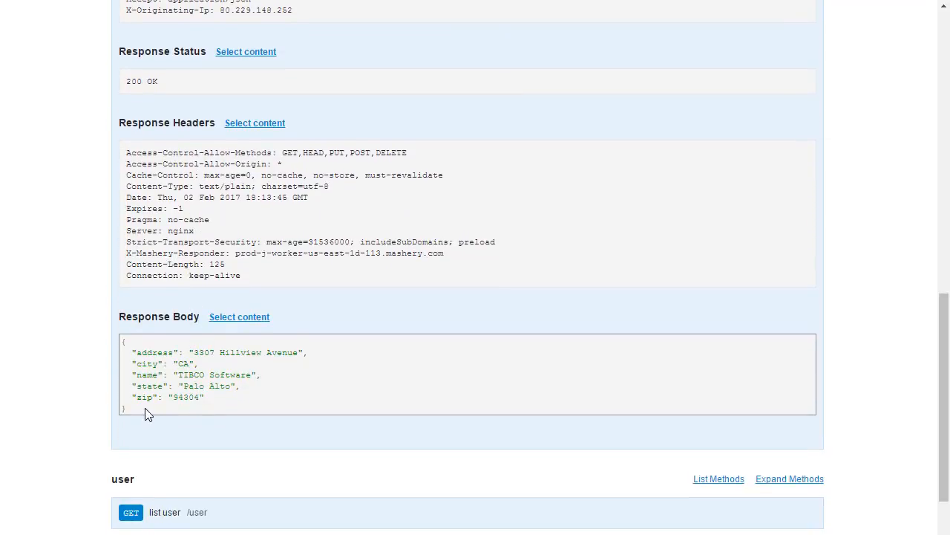
click(239, 317)
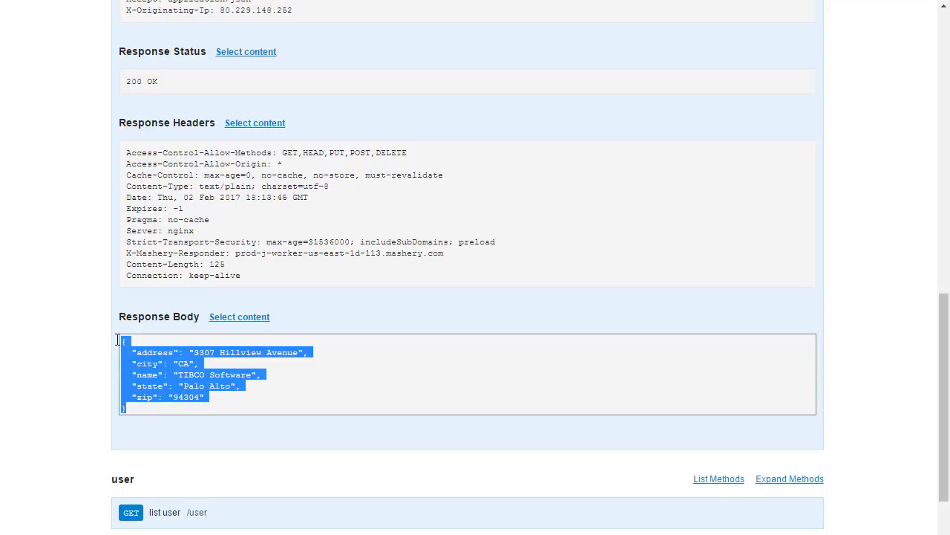